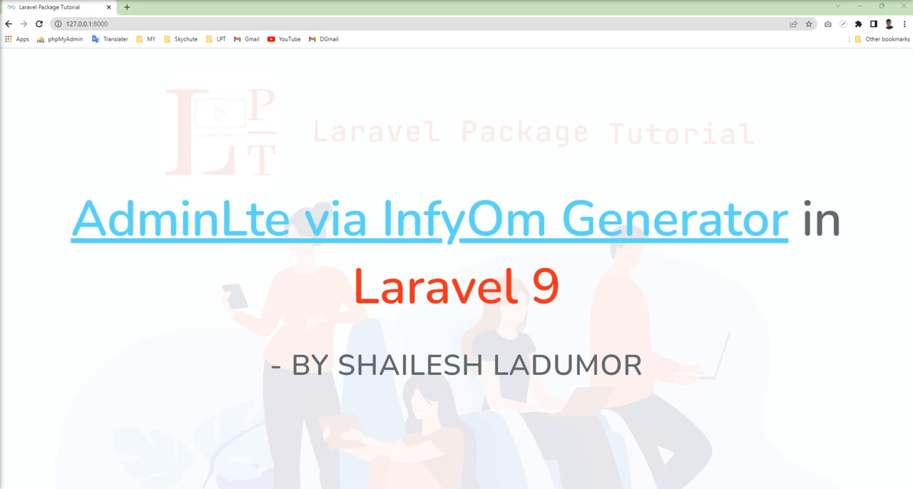
{"action": "mouse_move", "coordinate": [559, 72]}
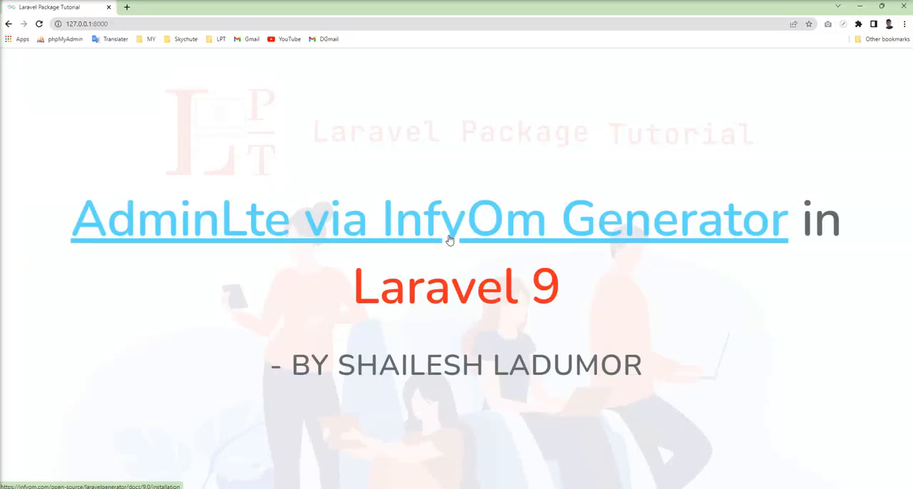
Step: Open the InfyOm Generator installation guide in a new tab and return to the tutorial title page
{"action": "left_click", "coordinate": [428, 219]}
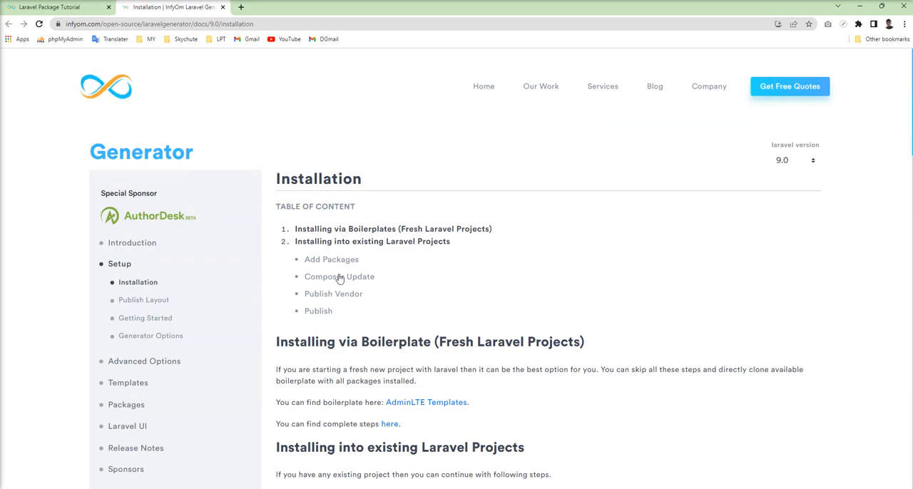
{"action": "mouse_move", "coordinate": [492, 314]}
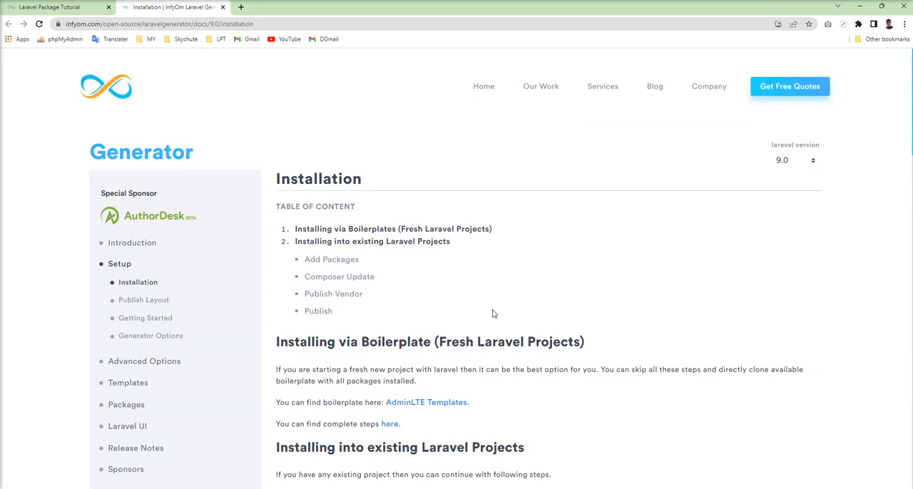
{"action": "left_click", "coordinate": [50, 7]}
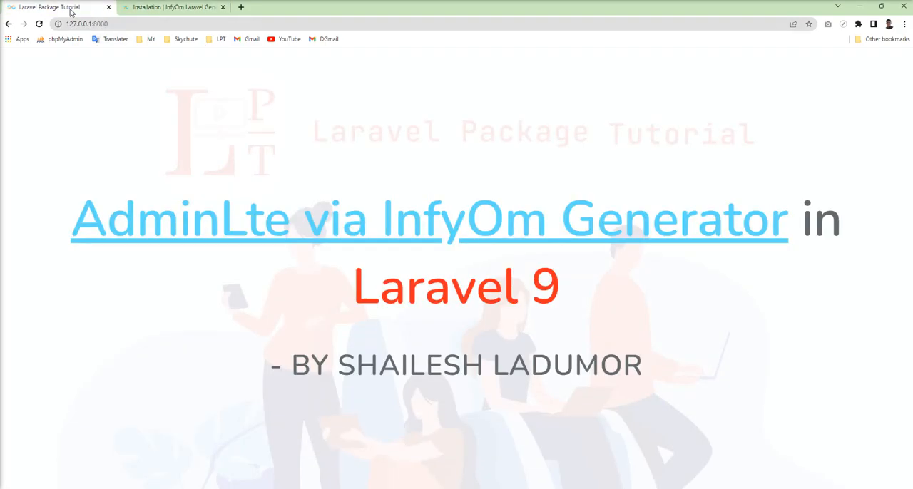
{"action": "mouse_move", "coordinate": [306, 245]}
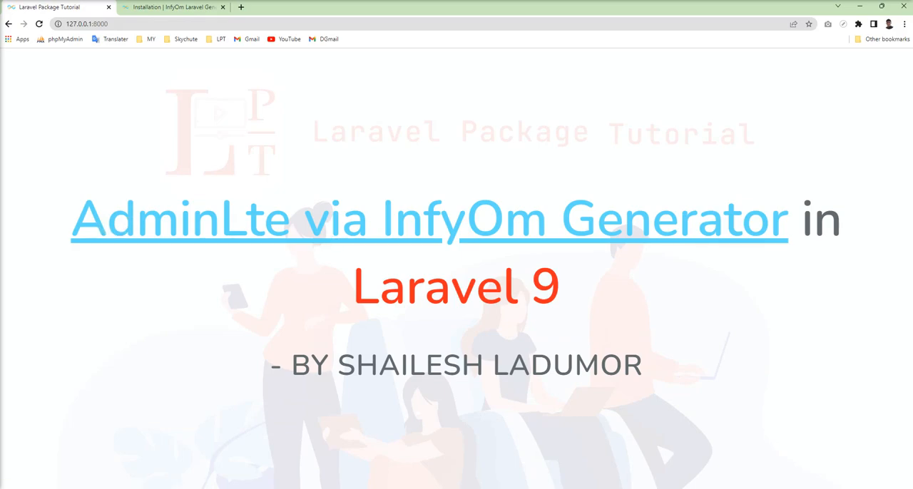
Step: Switch to the Cmder terminal showing the php artisan serve output on 127.0.0.1:8000
{"action": "left_click", "coordinate": [171, 7]}
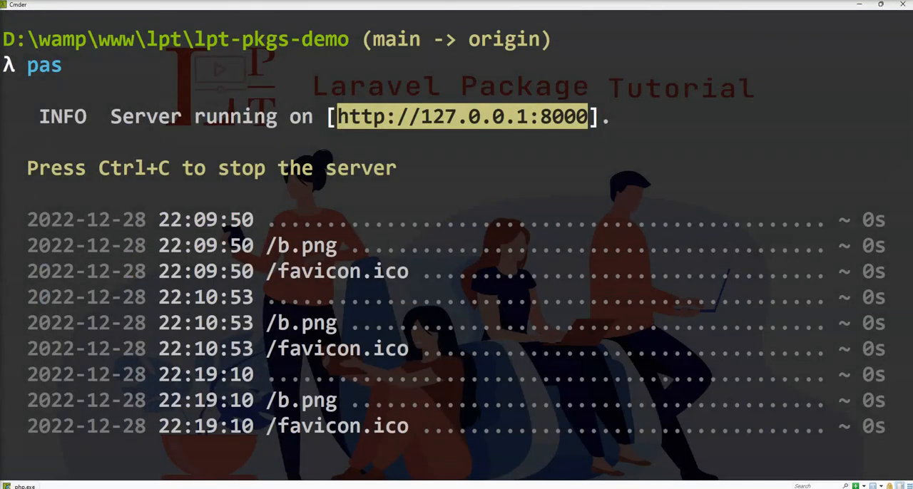
Step: Stop the local server with Ctrl+C and run 'composer update' to install the InfyOm generator packages
{"action": "key", "text": "ctrl+c"}
{"action": "type", "text": "c"}
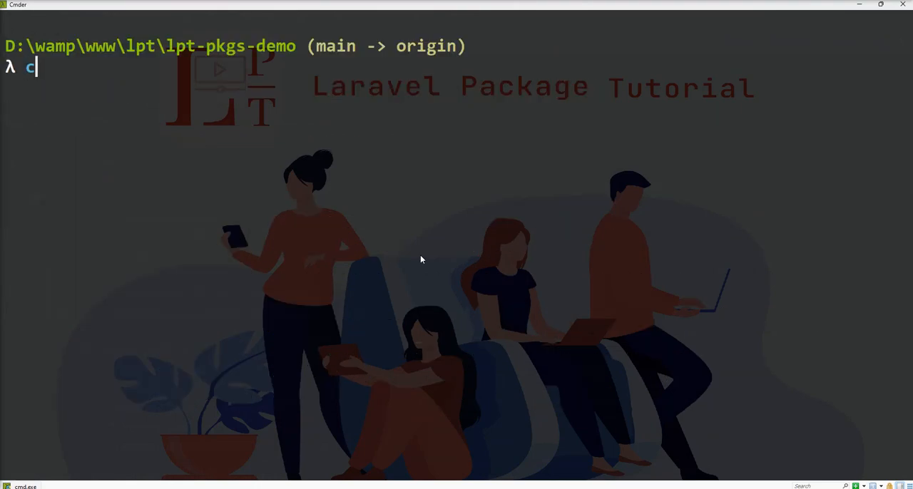
{"action": "type", "text": "omposer update"}
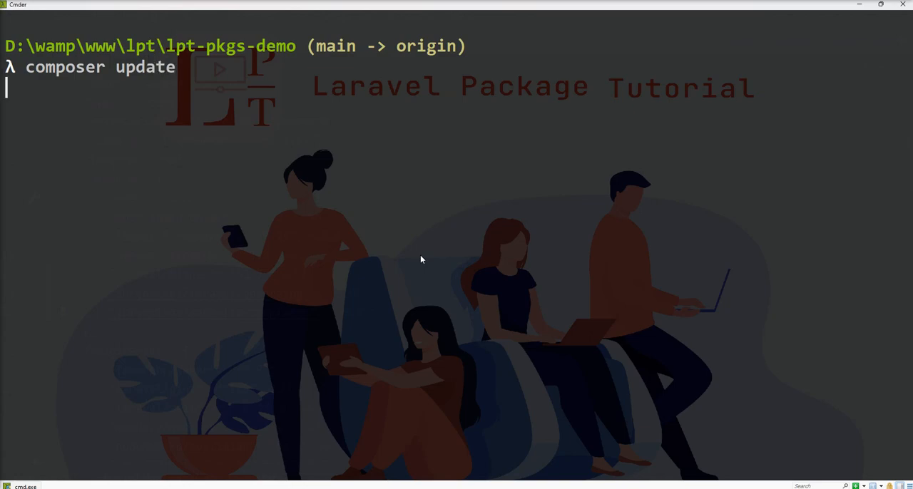
{"action": "key", "text": "Return"}
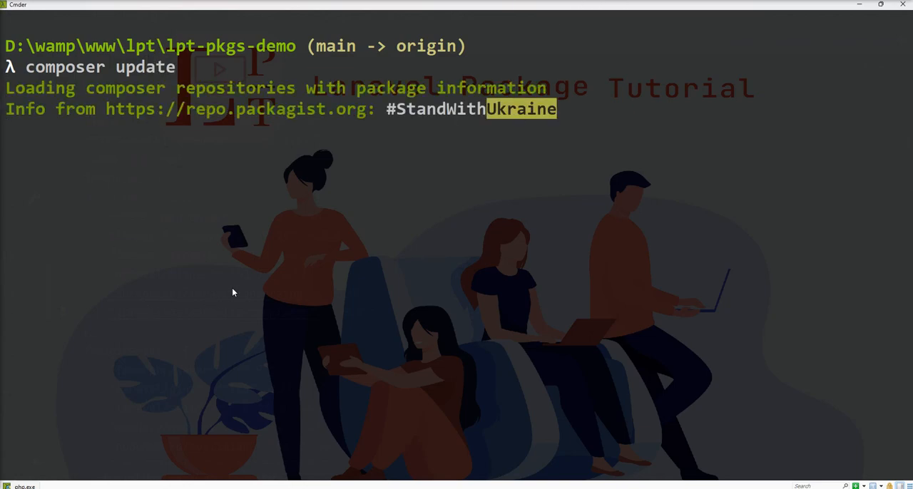
{"action": "mouse_move", "coordinate": [248, 268]}
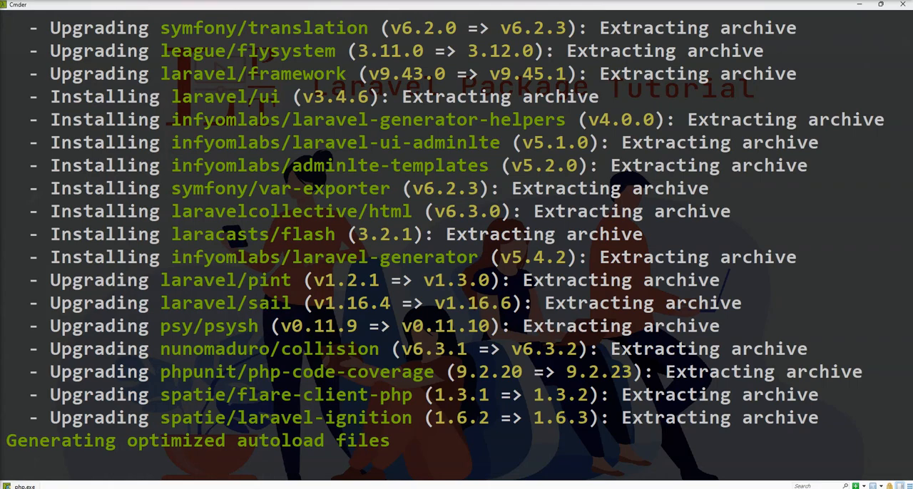
{"action": "mouse_move", "coordinate": [343, 274]}
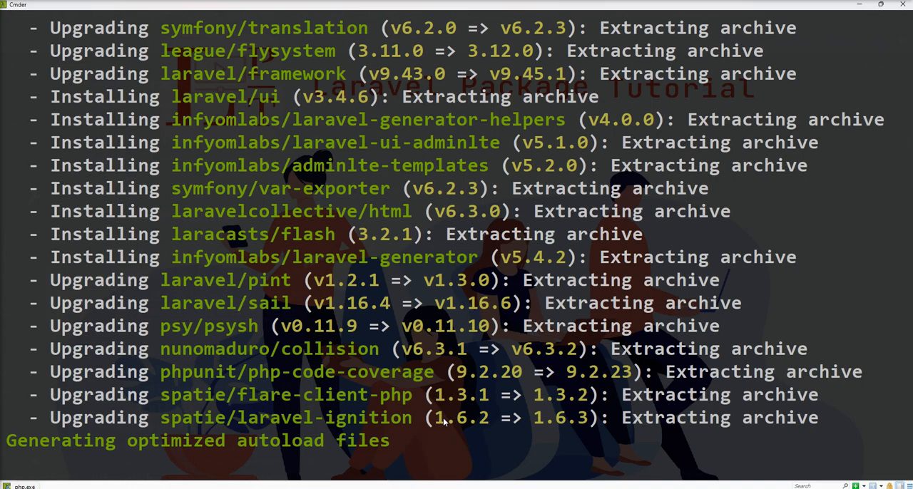
{"action": "scroll", "scroll_direction": "down", "scroll_amount": 3}
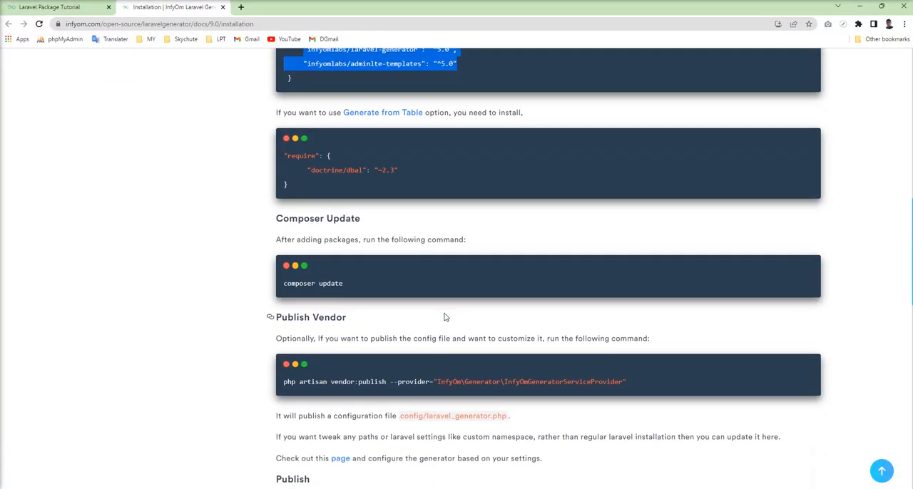
Step: Run 'php artisan vendor:publish --provider=InfyOmGeneratorServiceProvider' to publish the generator config and views
{"action": "scroll", "scroll_direction": "down", "scroll_amount": 3}
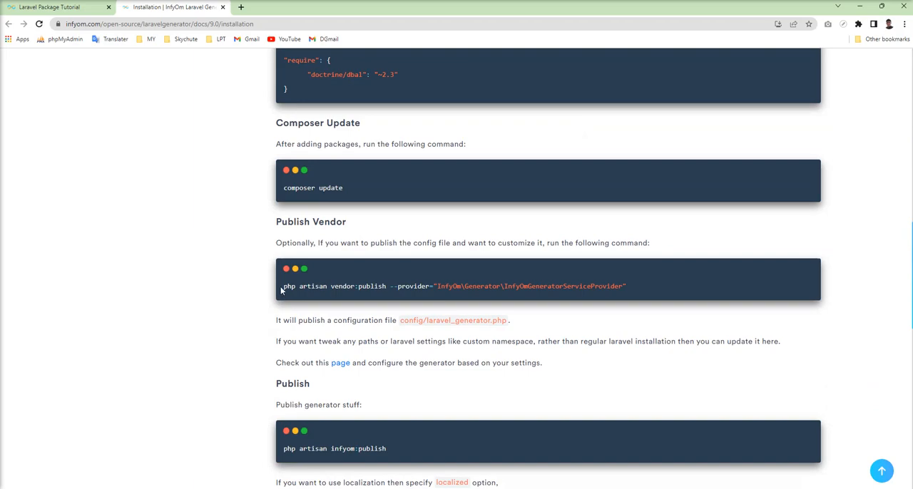
{"action": "triple_click", "coordinate": [453, 285]}
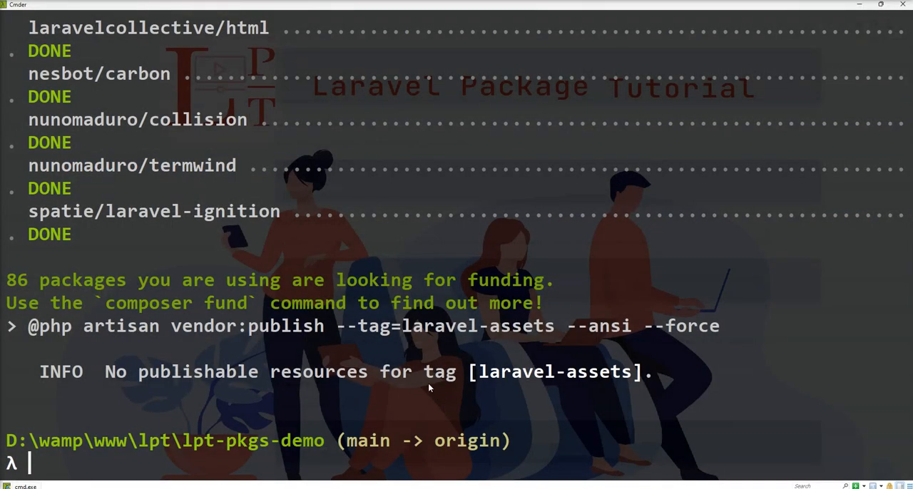
{"action": "type", "text": "cla"}
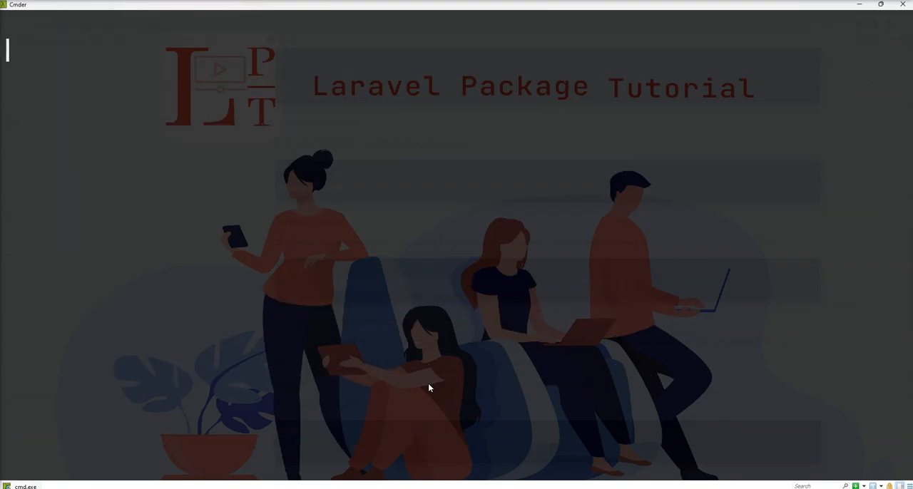
{"action": "type", "text": "php artisan vendor:publish --provider=\"InfyOm\\Generator\\InfyOmGeneratorServiceProvider\""}
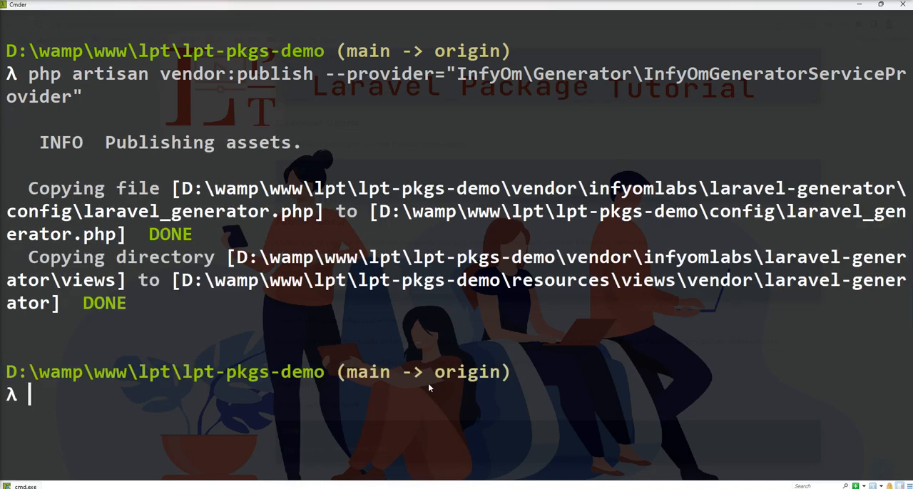
{"action": "mouse_move", "coordinate": [439, 421]}
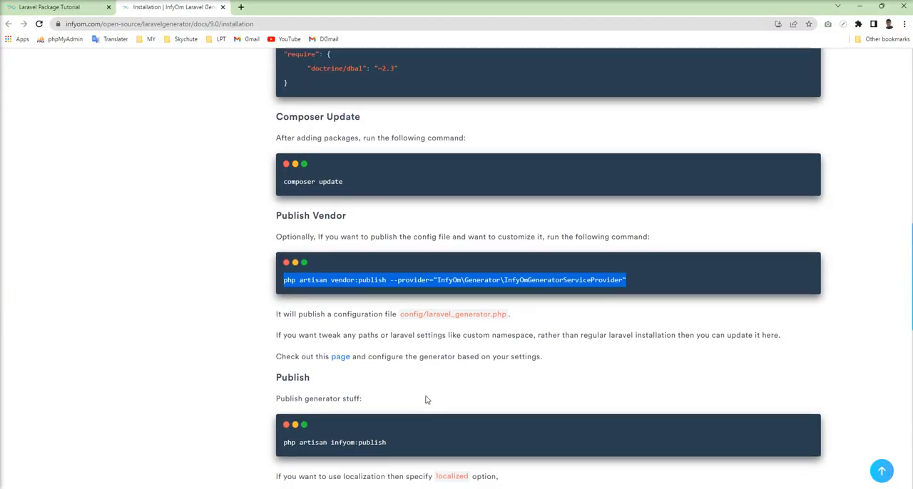
{"action": "scroll", "scroll_direction": "down", "scroll_amount": 3}
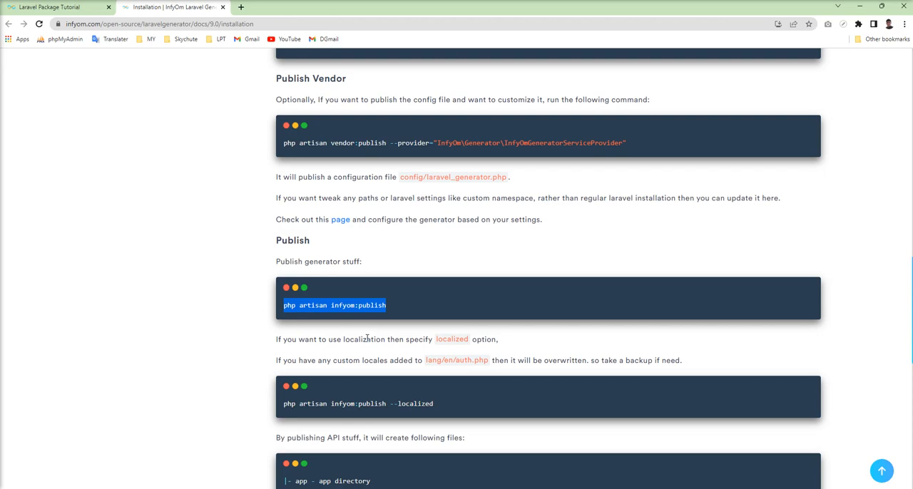
{"action": "mouse_move", "coordinate": [462, 477]}
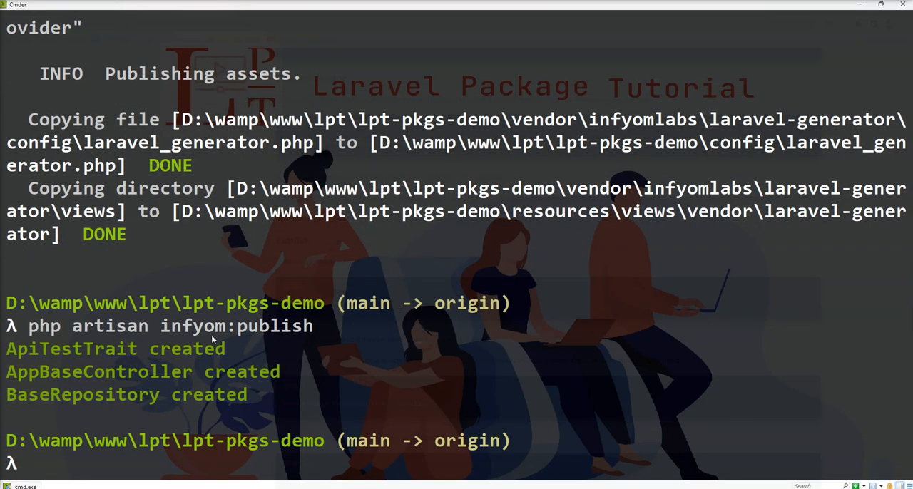
{"action": "mouse_move", "coordinate": [126, 428]}
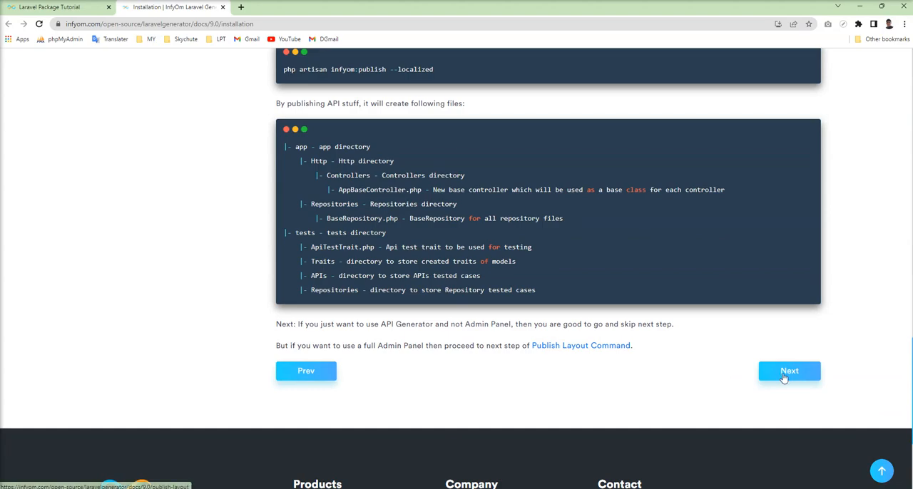
Step: Run 'composer require infyomlabs/laravel-ui-adminlte' from the Publish Layout guide and select the auth scaffolding command
{"action": "left_click", "coordinate": [788, 371]}
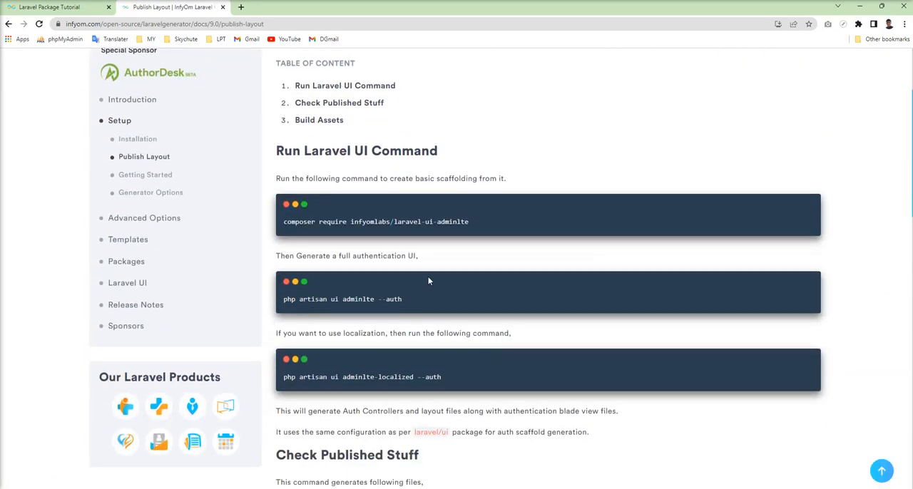
{"action": "mouse_move", "coordinate": [479, 222]}
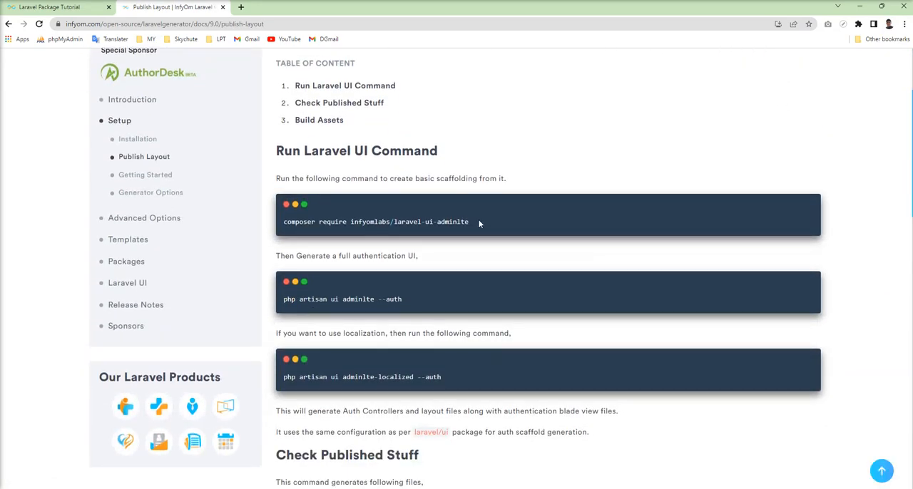
{"action": "double_click", "coordinate": [427, 221]}
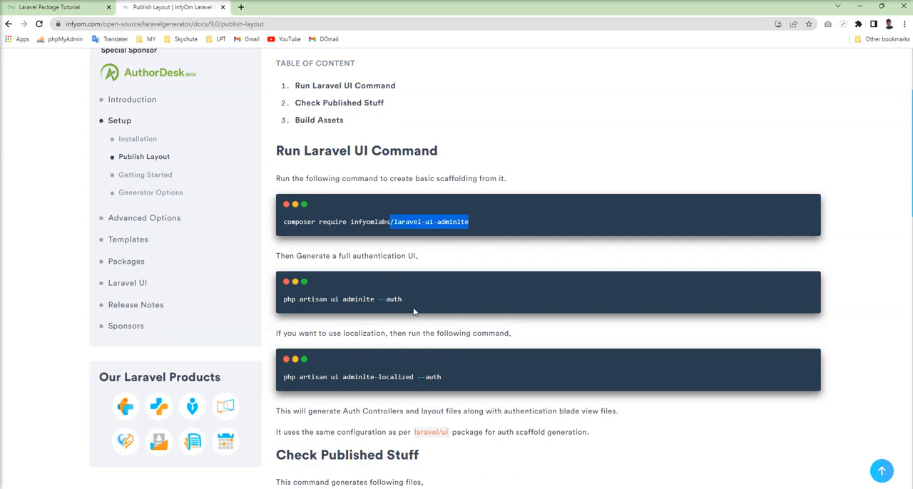
{"action": "triple_click", "coordinate": [377, 221]}
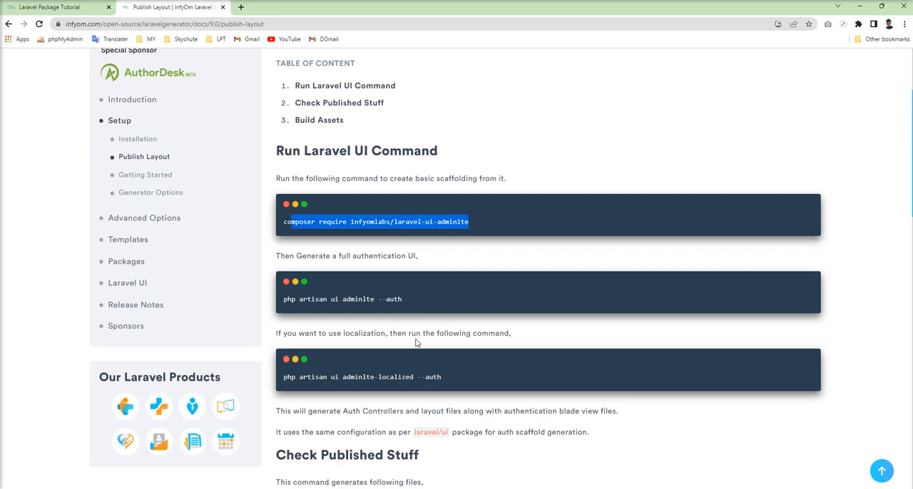
{"action": "left_click", "coordinate": [280, 233]}
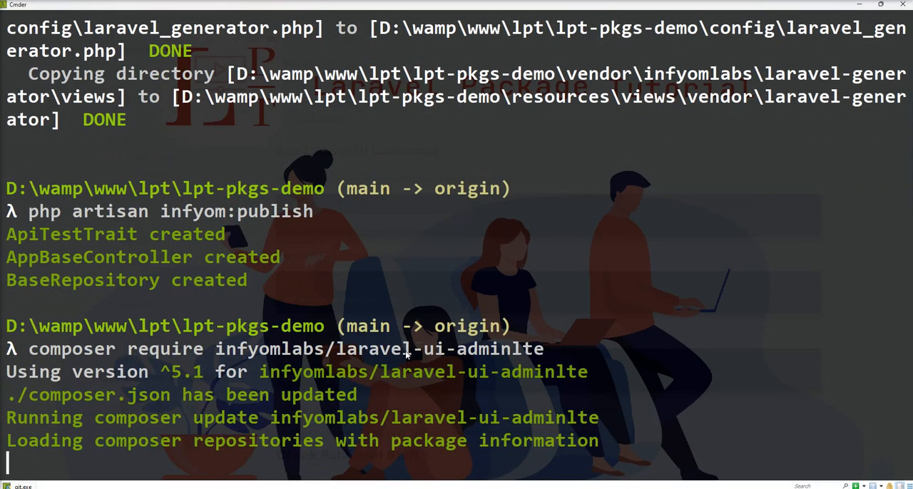
{"action": "scroll", "scroll_direction": "down", "scroll_amount": 3}
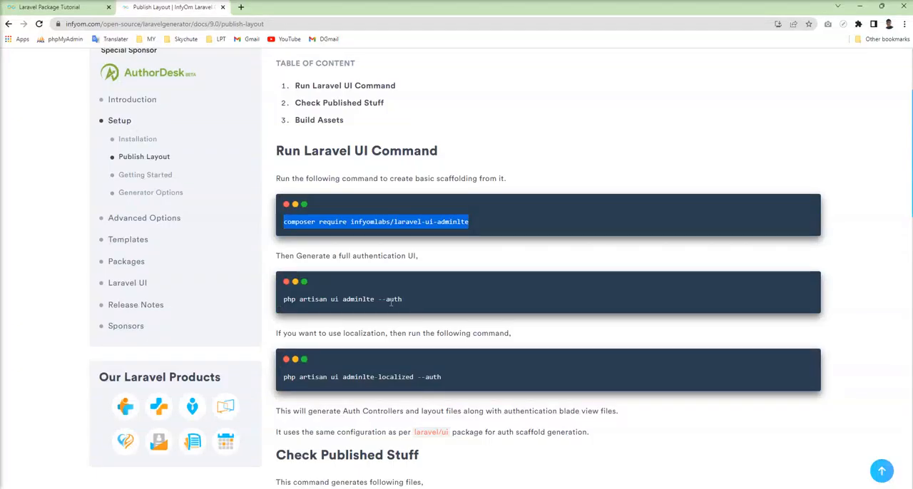
{"action": "triple_click", "coordinate": [342, 299]}
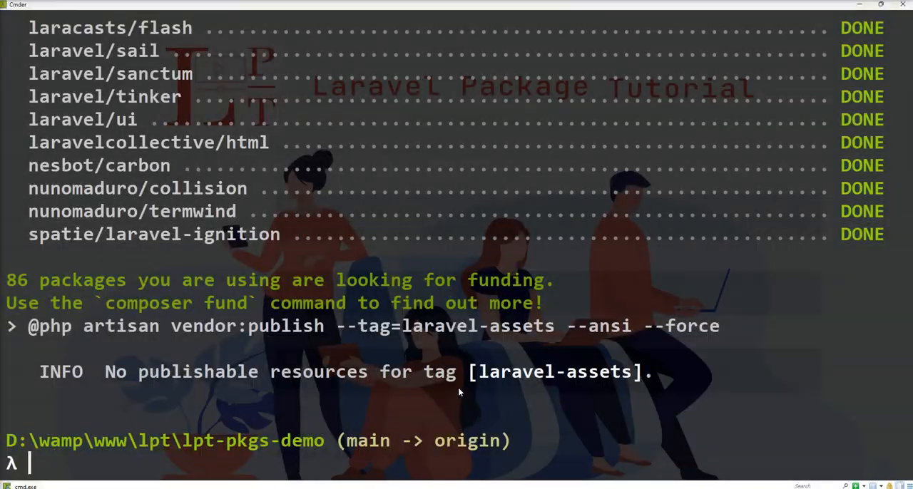
Step: Run 'php artisan ui adminlte --auth' to scaffold auth, then start 'npm install'
{"action": "type", "text": "php artisan ui adminlte --auth"}
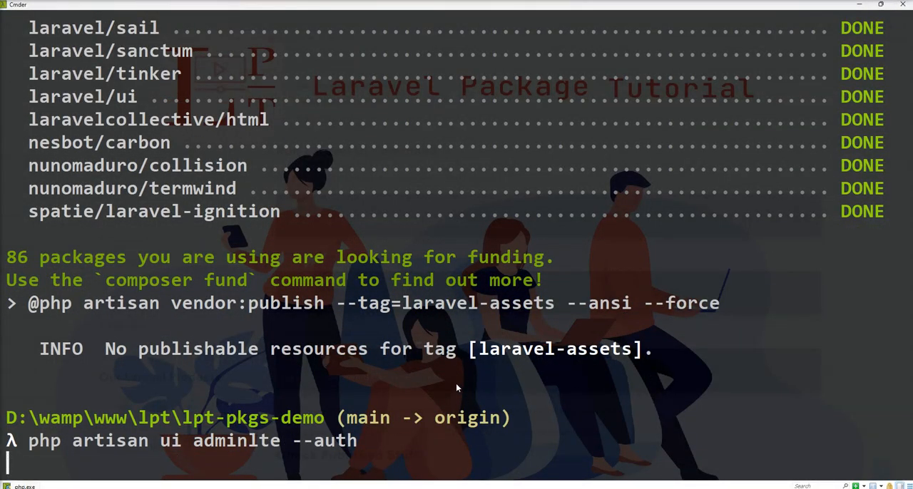
{"action": "mouse_move", "coordinate": [402, 365]}
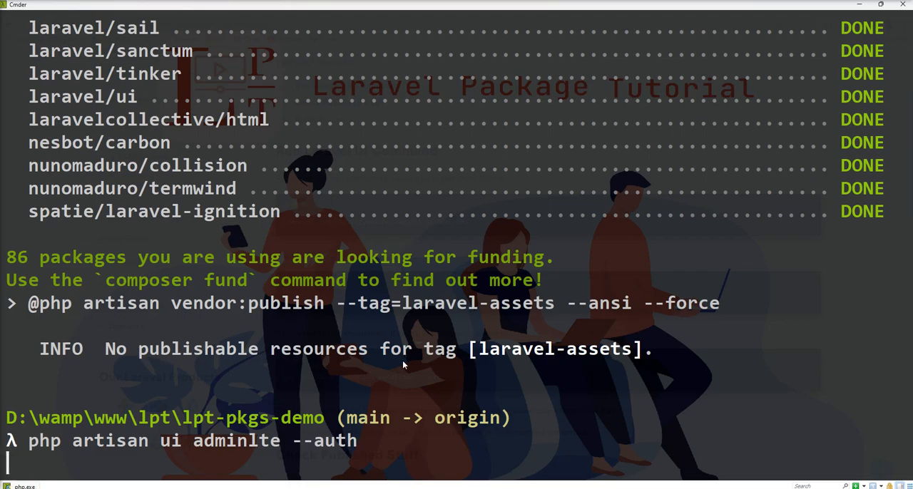
{"action": "key", "text": "Return"}
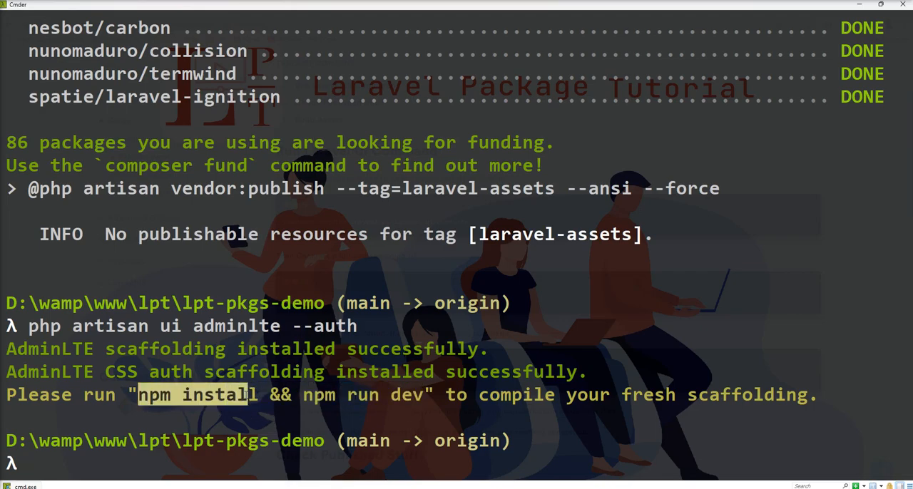
{"action": "type", "text": "np"}
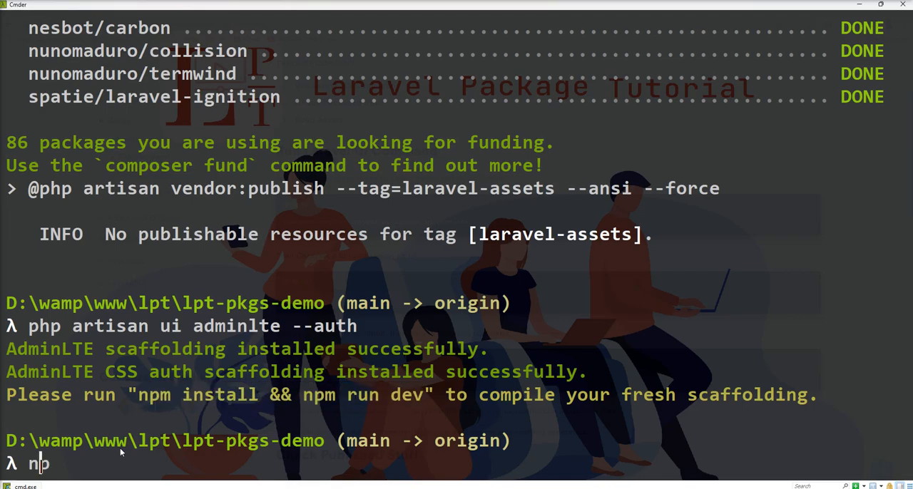
{"action": "key", "text": "Return"}
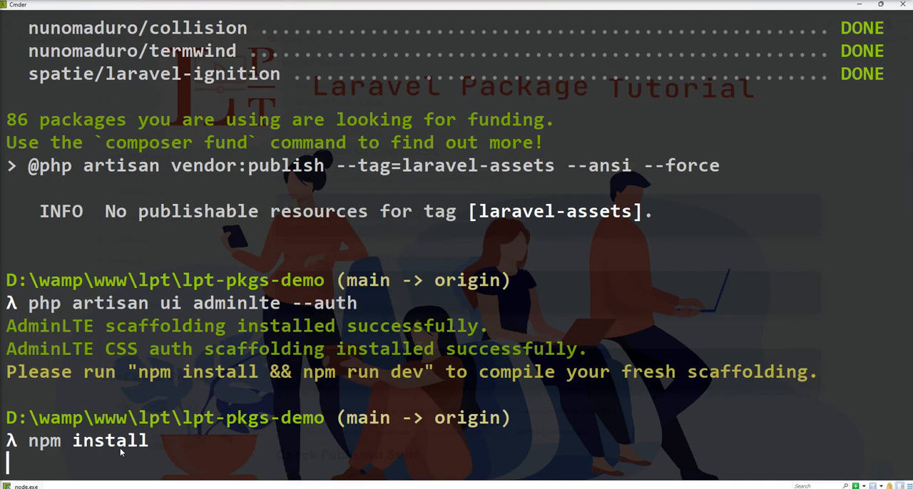
{"action": "key", "text": "Return"}
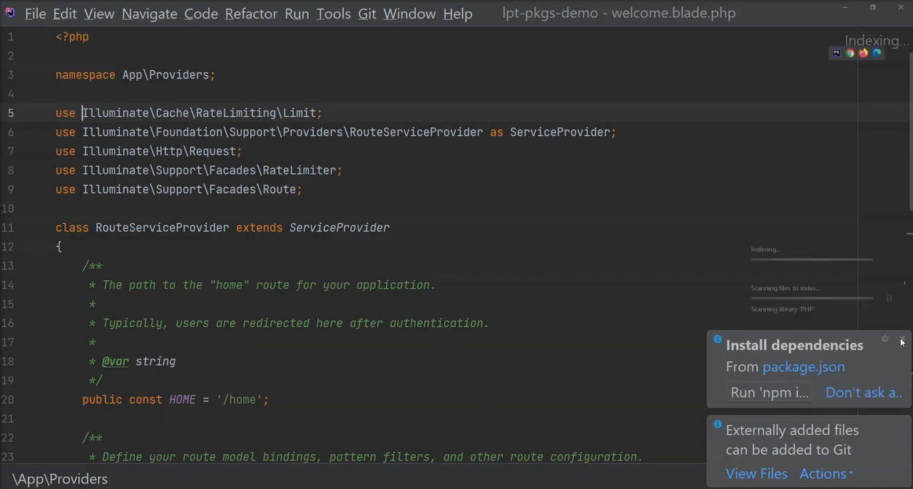
Step: Expand resources/views in the Project tree to list the generated auth and layouts blade files
{"action": "left_click", "coordinate": [901, 339]}
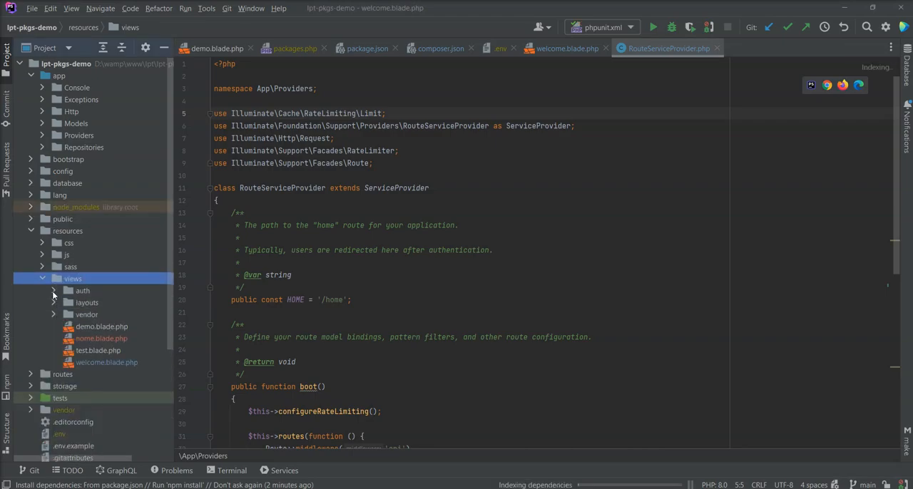
{"action": "left_click", "coordinate": [54, 291]}
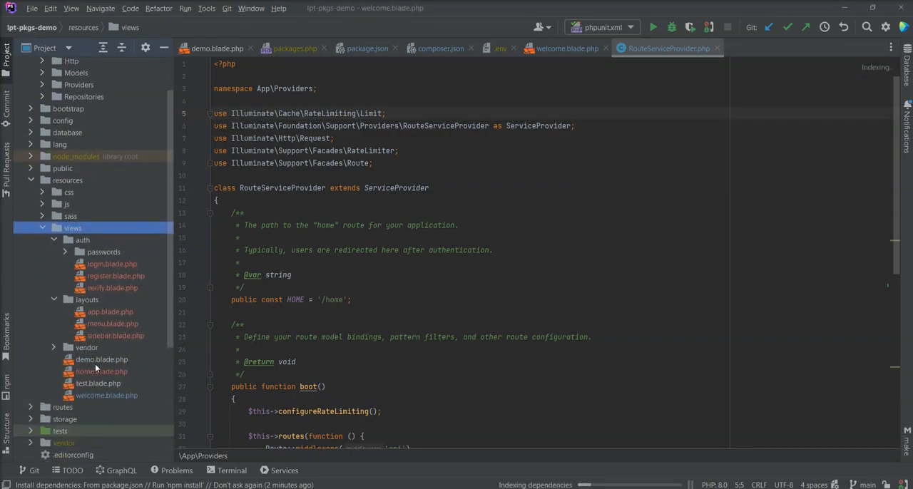
{"action": "scroll", "scroll_direction": "down", "scroll_amount": 3}
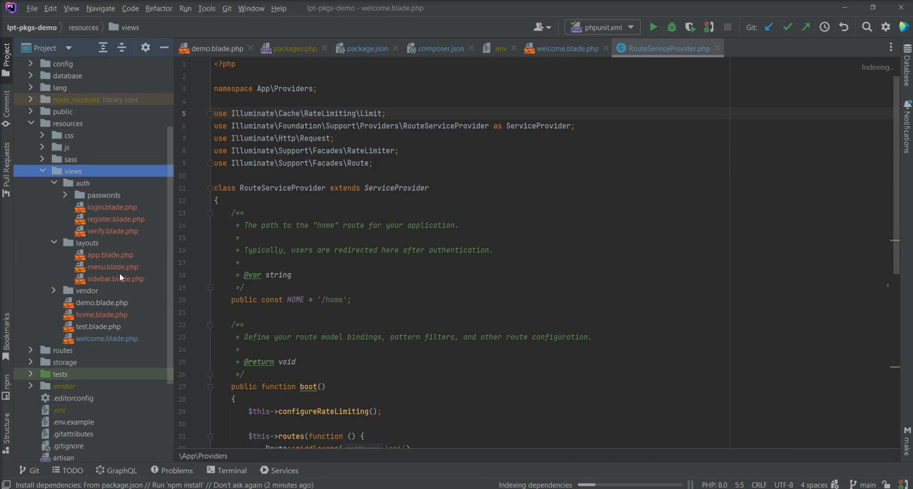
{"action": "mouse_move", "coordinate": [120, 325]}
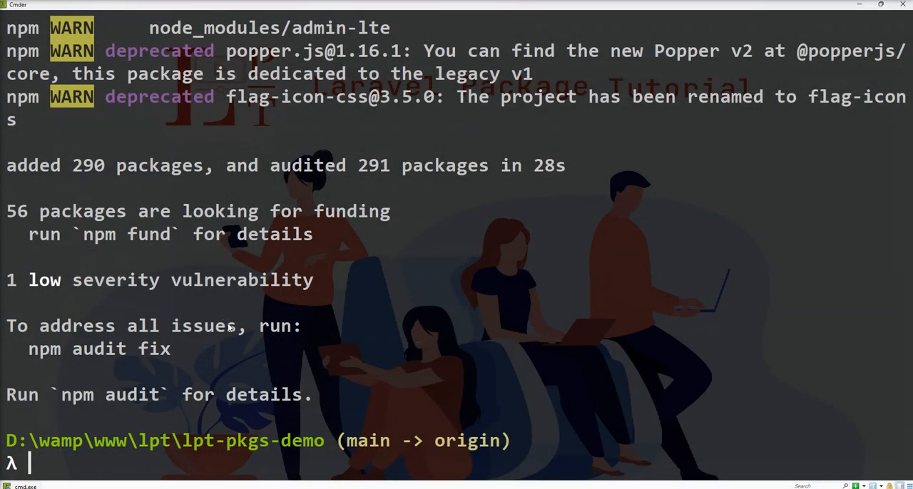
{"action": "mouse_move", "coordinate": [298, 302]}
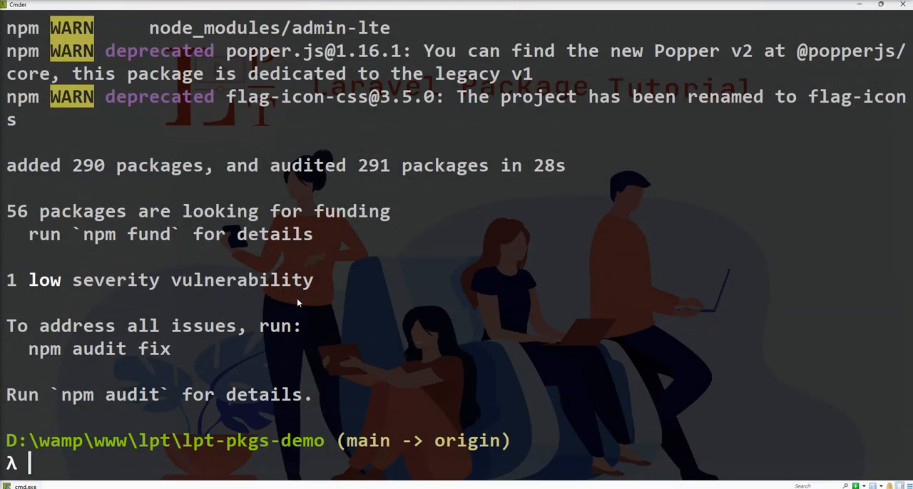
Step: Run 'npm run dev' so Vite reports ready on 127.0.0.1:5173, then enter the app's /login address in Chrome
{"action": "type", "text": "npm run de"}
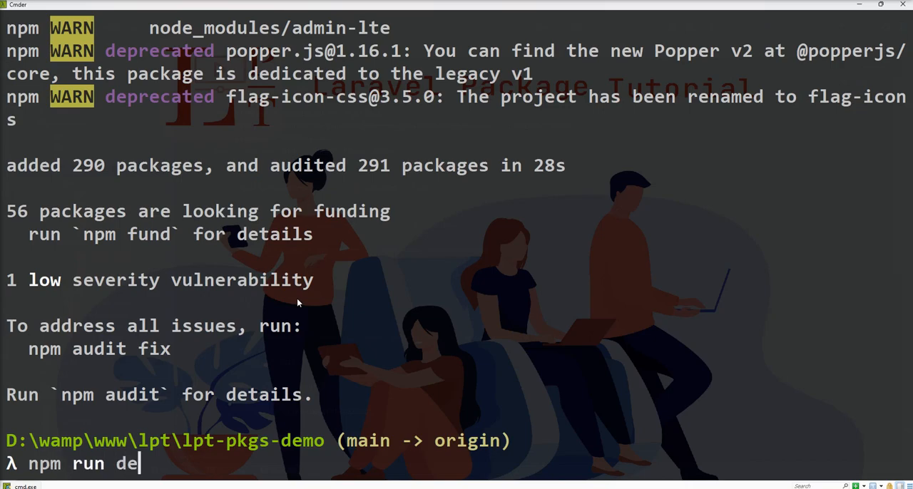
{"action": "key", "text": "Return"}
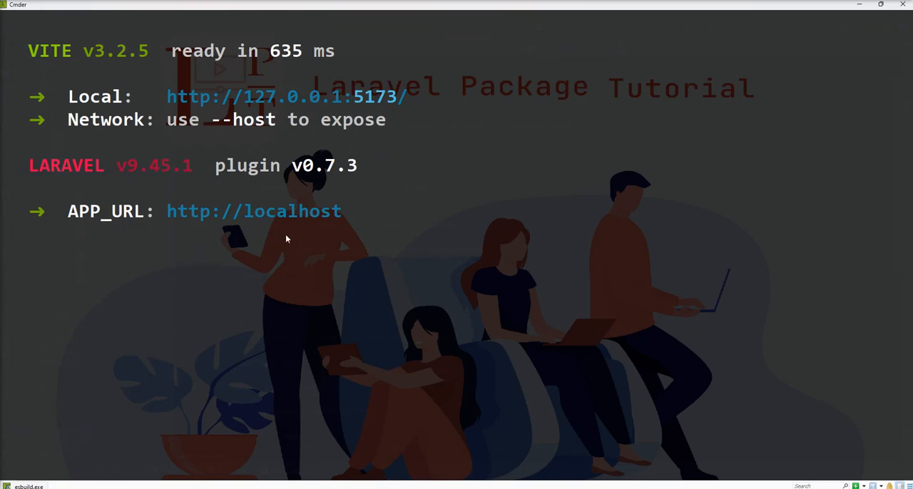
{"action": "mouse_move", "coordinate": [93, 214]}
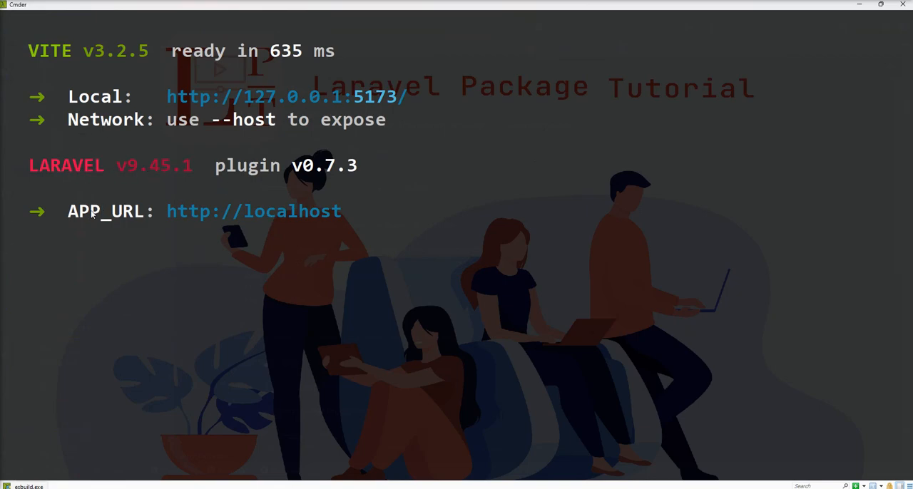
{"action": "double_click", "coordinate": [48, 51]}
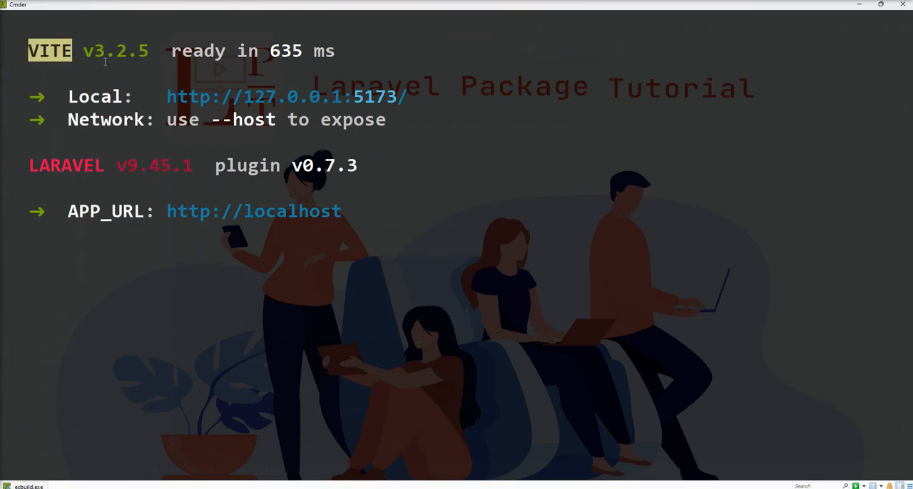
{"action": "mouse_move", "coordinate": [271, 234]}
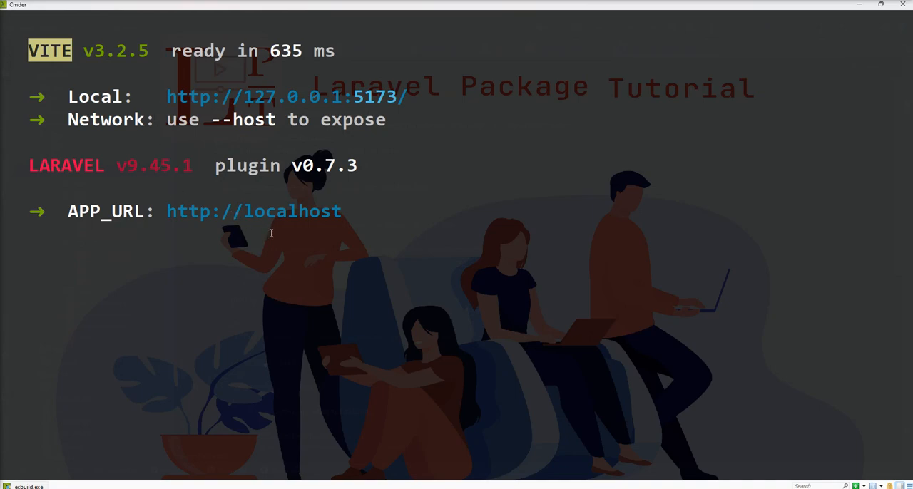
{"action": "mouse_move", "coordinate": [416, 405]}
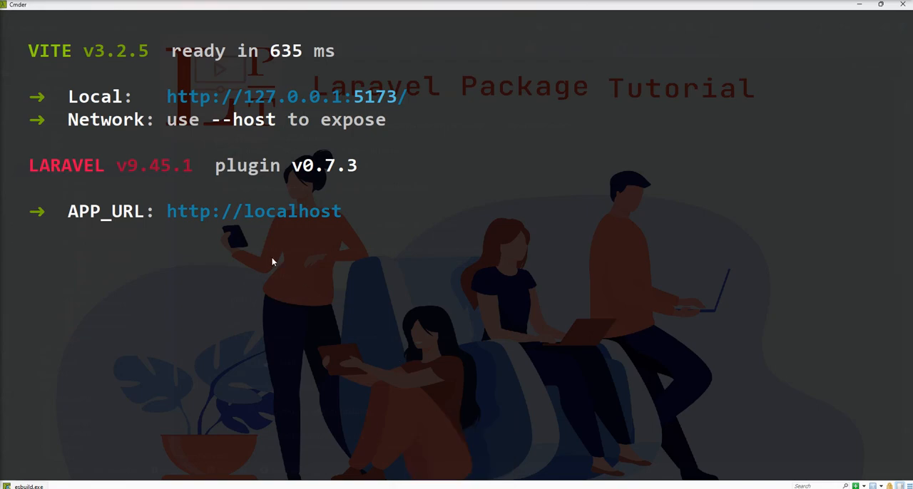
{"action": "type", "text": "pa"}
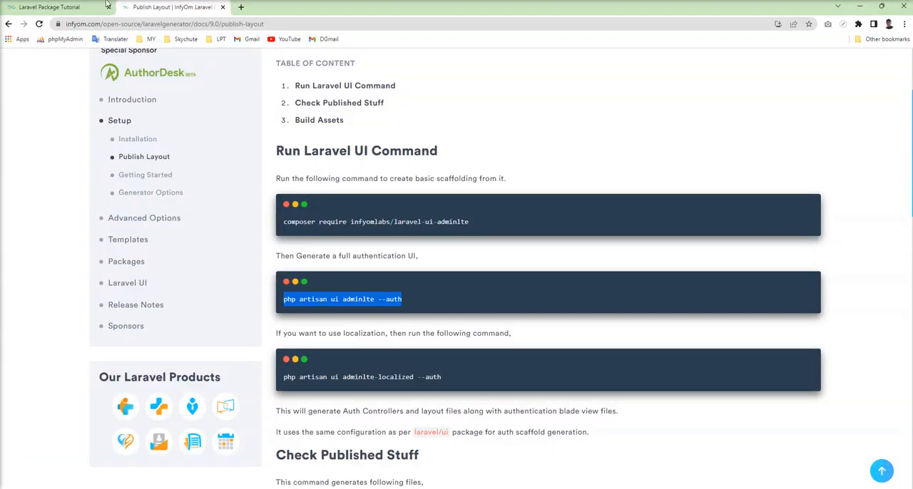
{"action": "left_click", "coordinate": [57, 7]}
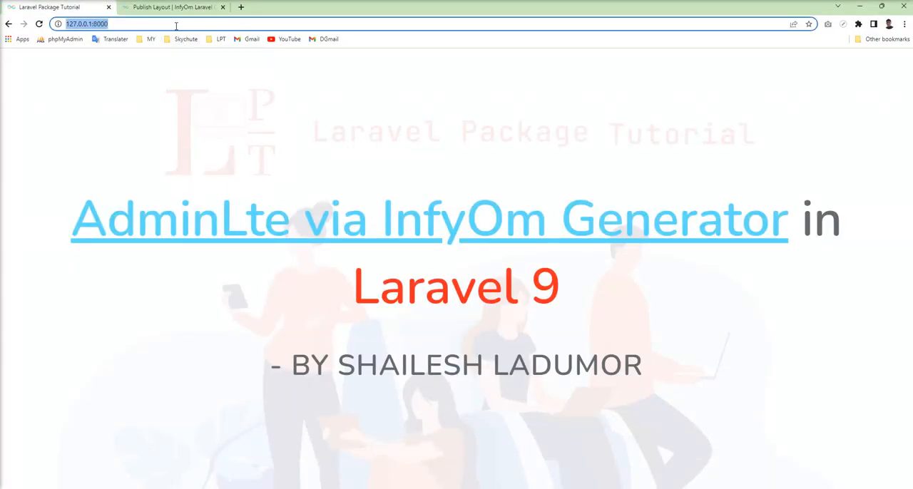
{"action": "type", "text": "login"}
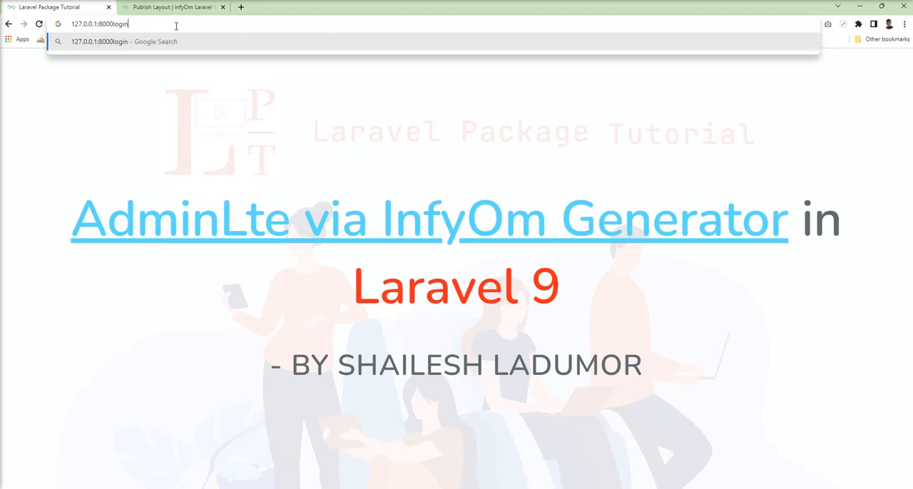
Step: Load the login page, which throws 'Mix manifest not found', and check the 500 error in the DevTools console
{"action": "type", "text": "/"}
{"action": "key", "text": "Return"}
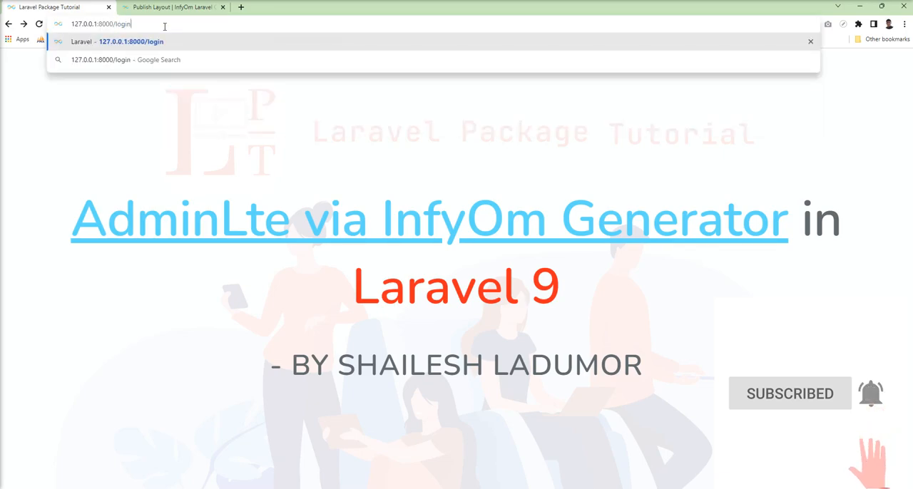
{"action": "key", "text": "Return"}
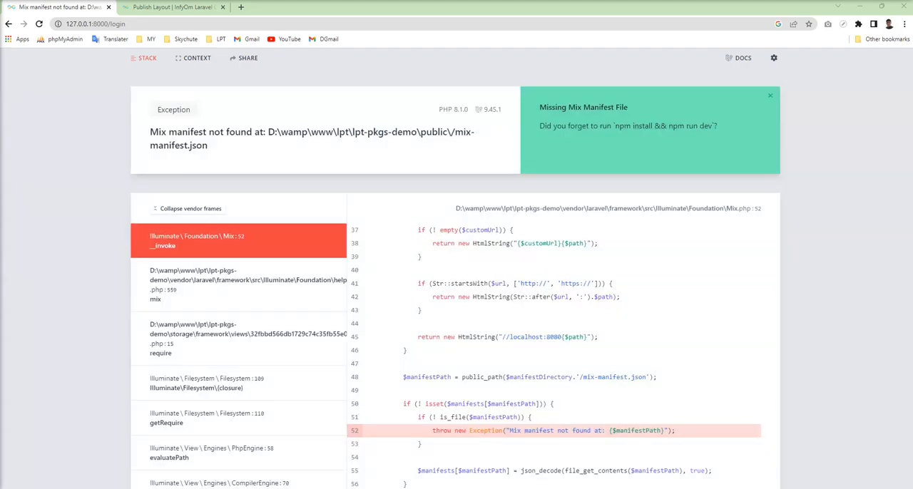
{"action": "key", "text": "F12"}
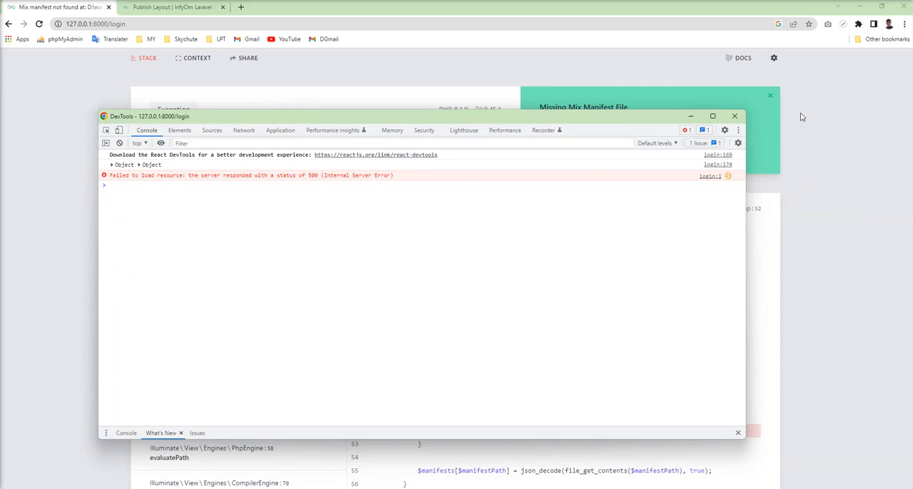
{"action": "left_click", "coordinate": [732, 115]}
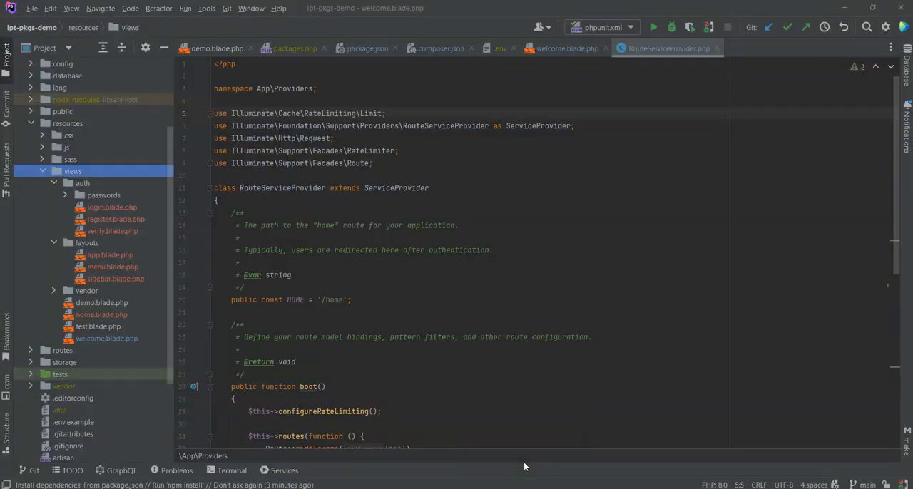
Step: Open vite.config.js from the Project tree to review the Laravel plugin's css and js inputs
{"action": "scroll", "scroll_direction": "down", "scroll_amount": 3}
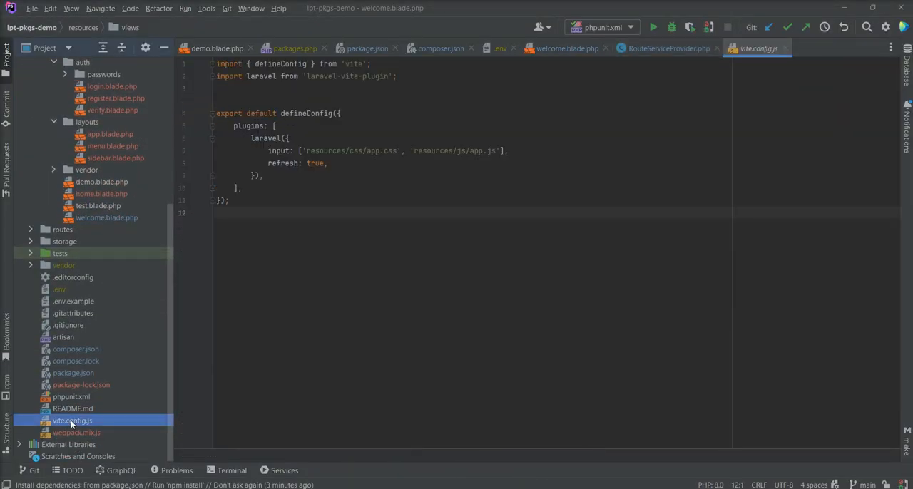
{"action": "left_click", "coordinate": [74, 374]}
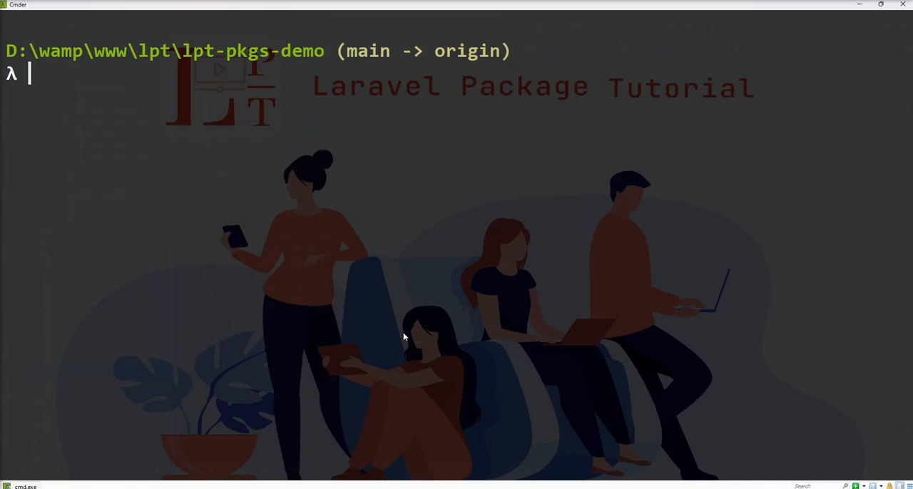
Step: Install the laravel-mix package with npm install laravel-mix
{"action": "type", "text": "npm in"}
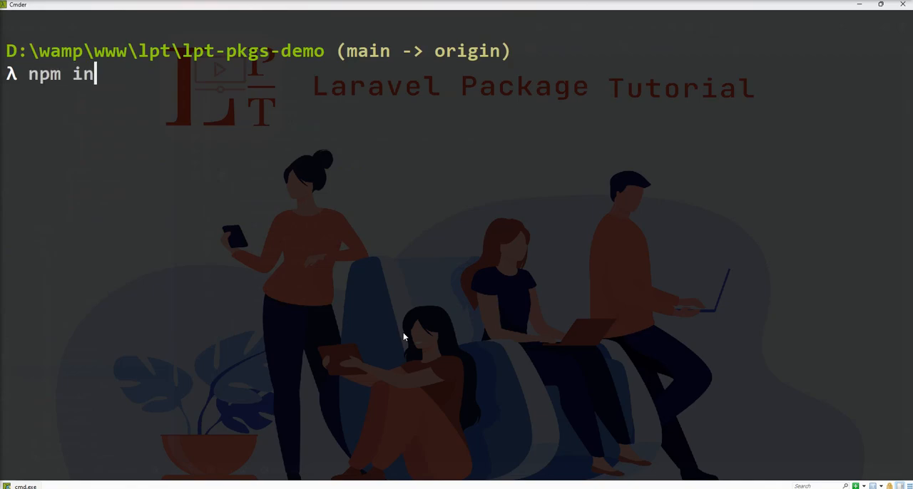
{"action": "type", "text": "stall lara"}
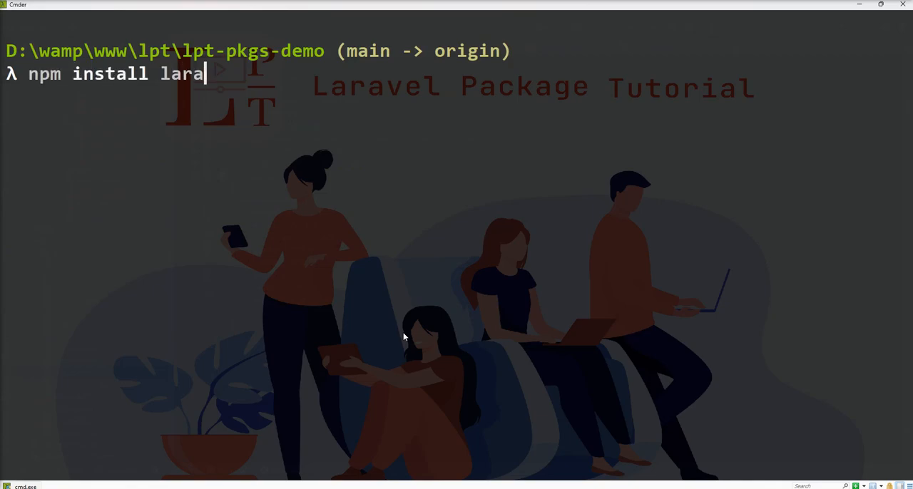
{"action": "type", "text": "vel-mix"}
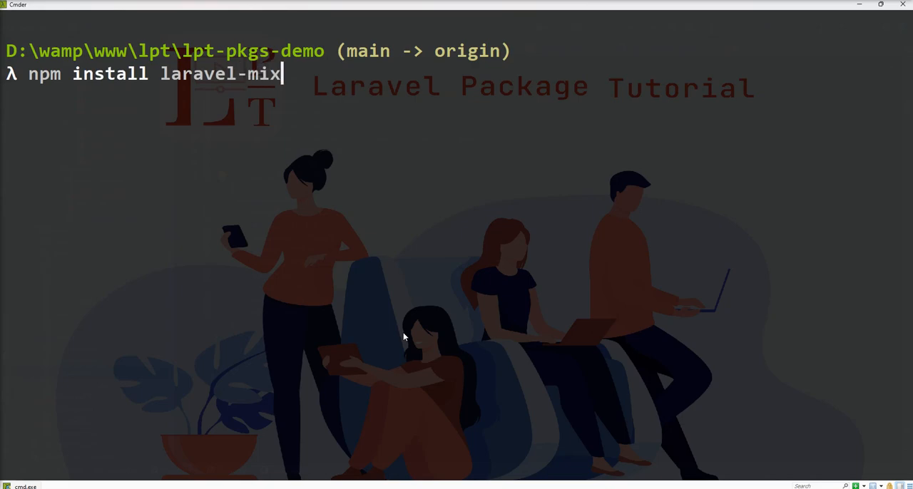
{"action": "key", "text": "Return"}
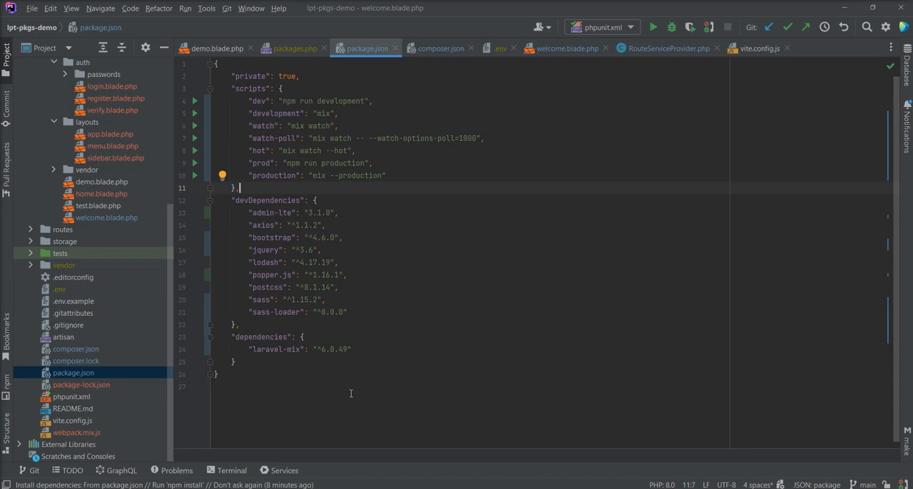
Step: Run npm run dev so Mix compiles js/app.js and css/app.css successfully
{"action": "left_click", "coordinate": [285, 348]}
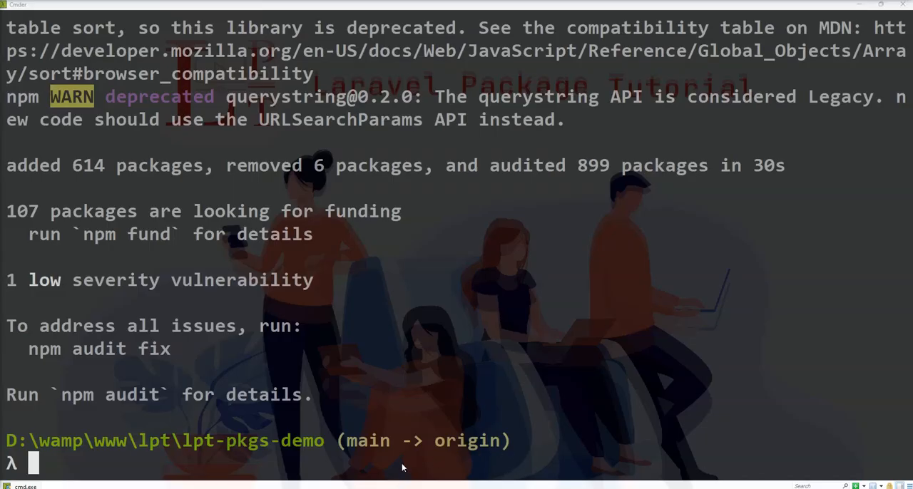
{"action": "type", "text": "npm"}
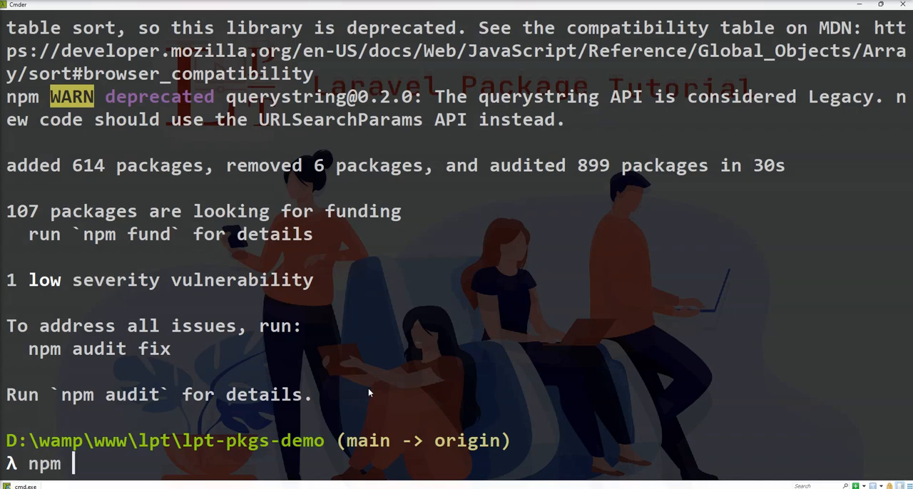
{"action": "type", "text": "run d"}
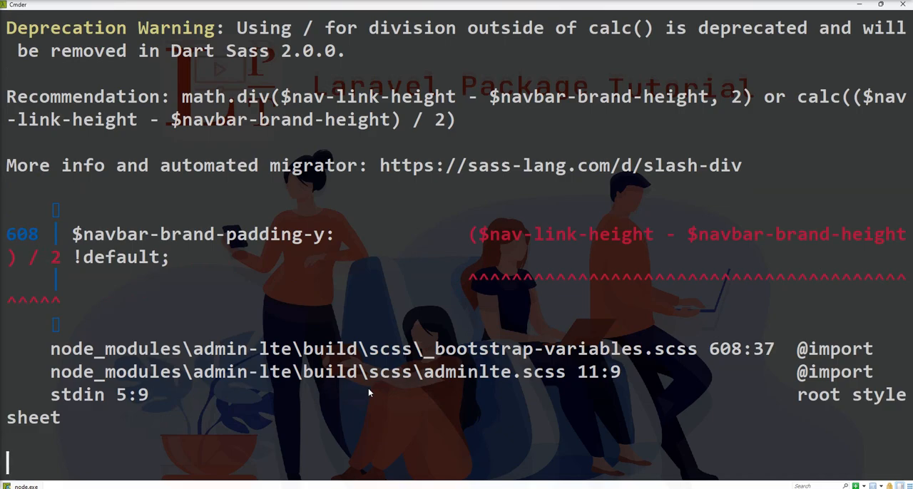
{"action": "scroll", "scroll_direction": "down", "scroll_amount": 3}
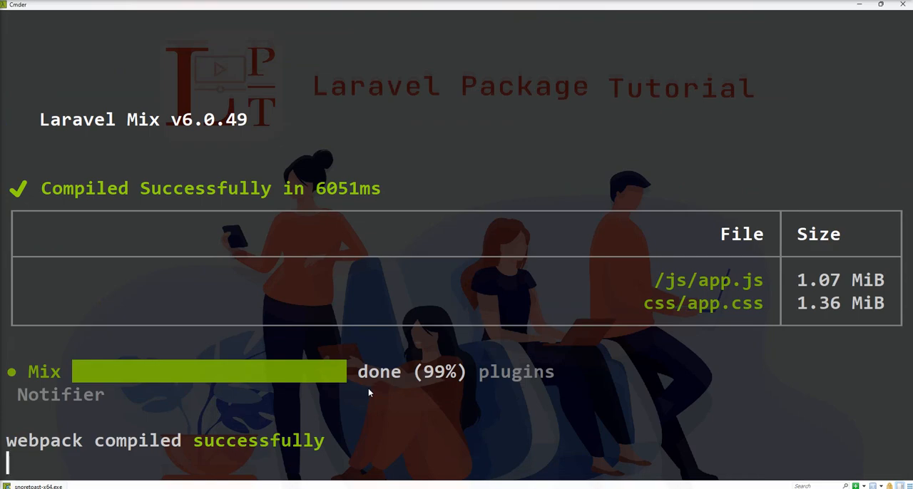
{"action": "mouse_move", "coordinate": [728, 284]}
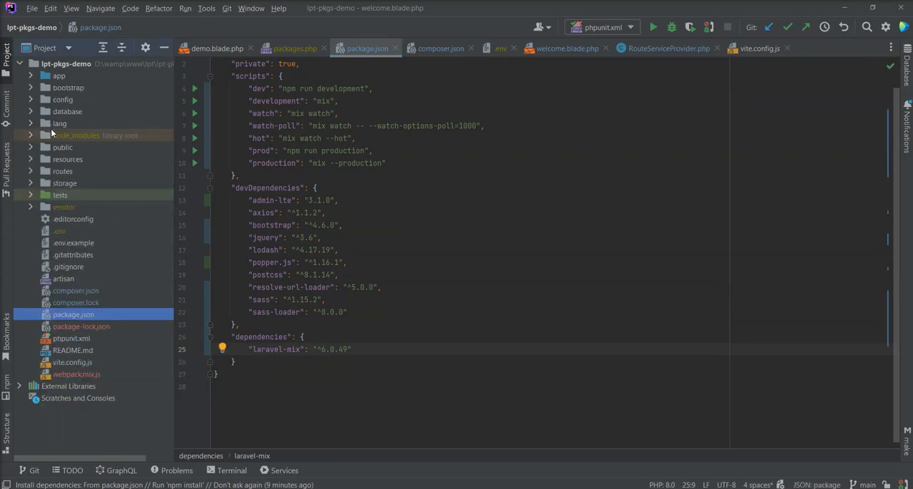
Step: Start the dev server via the 'pas' alias, load 127.0.0.1:8000/login and go to Register a new membership
{"action": "left_click", "coordinate": [32, 147]}
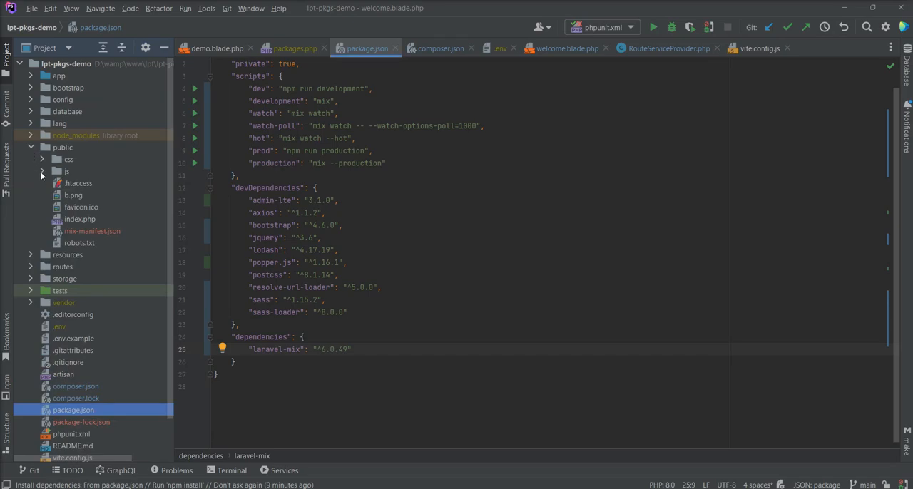
{"action": "left_click", "coordinate": [68, 160]}
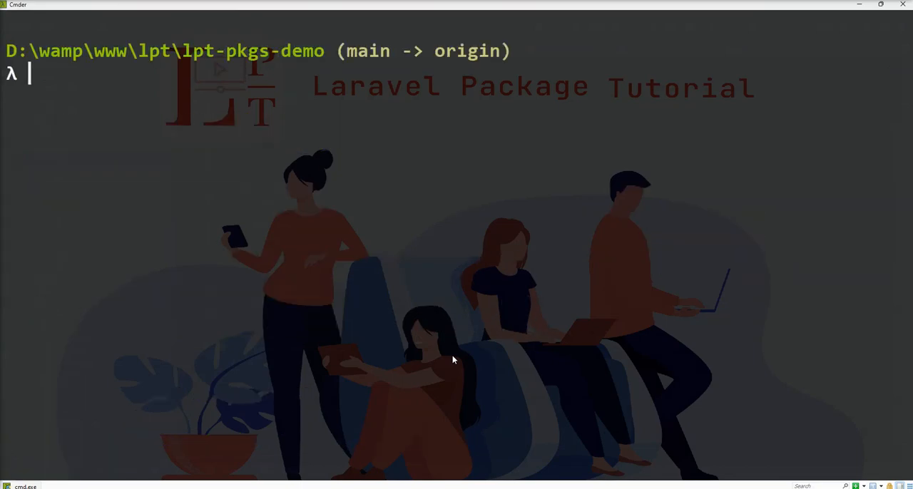
{"action": "type", "text": "pas"}
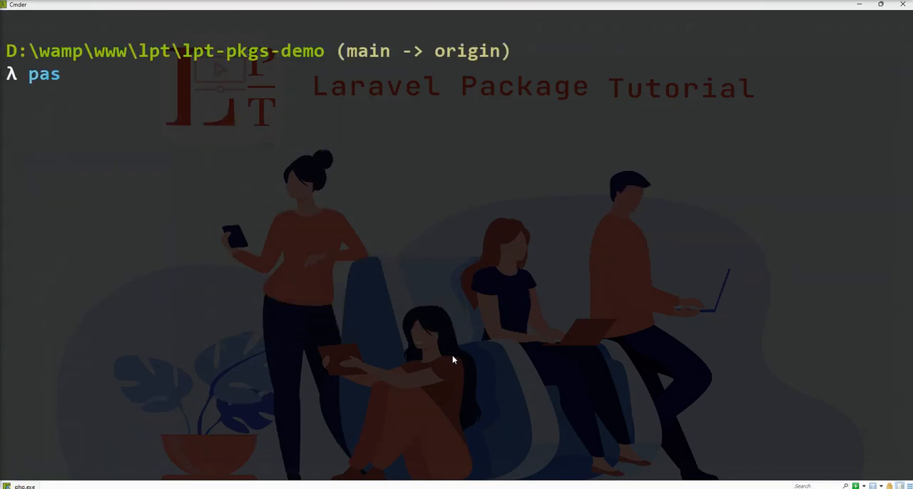
{"action": "key", "text": "Return"}
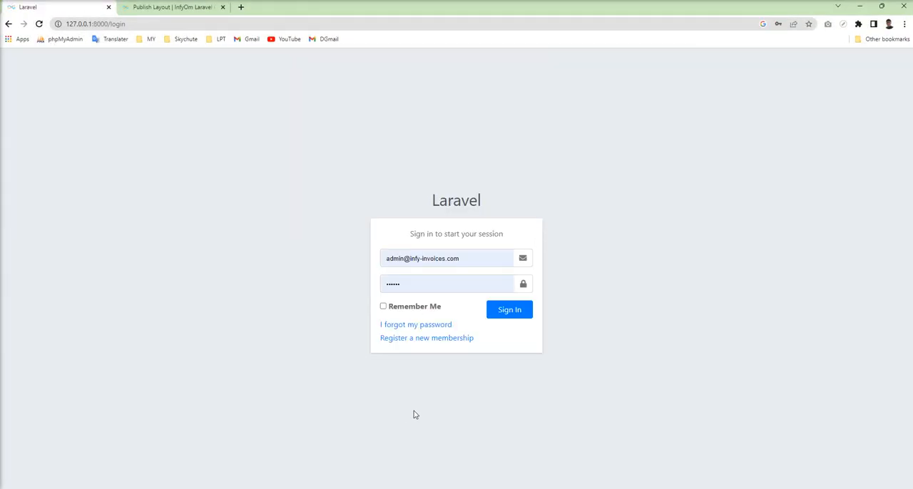
{"action": "mouse_move", "coordinate": [426, 337]}
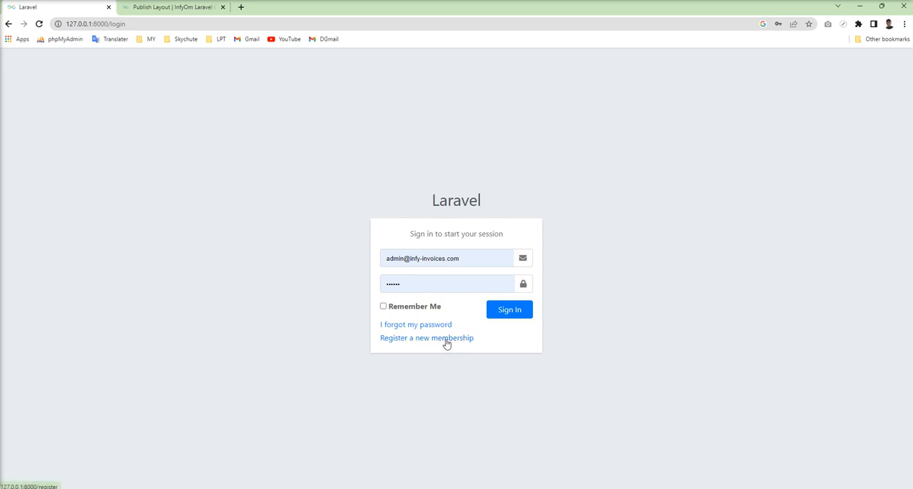
{"action": "left_click", "coordinate": [425, 338]}
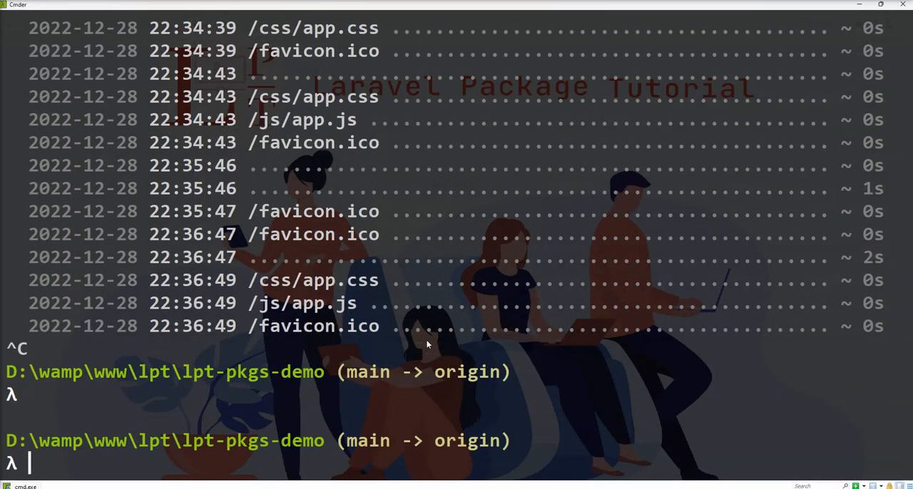
Step: Run php artisan migrate and answer yes to the production prompt
{"action": "type", "text": "php"}
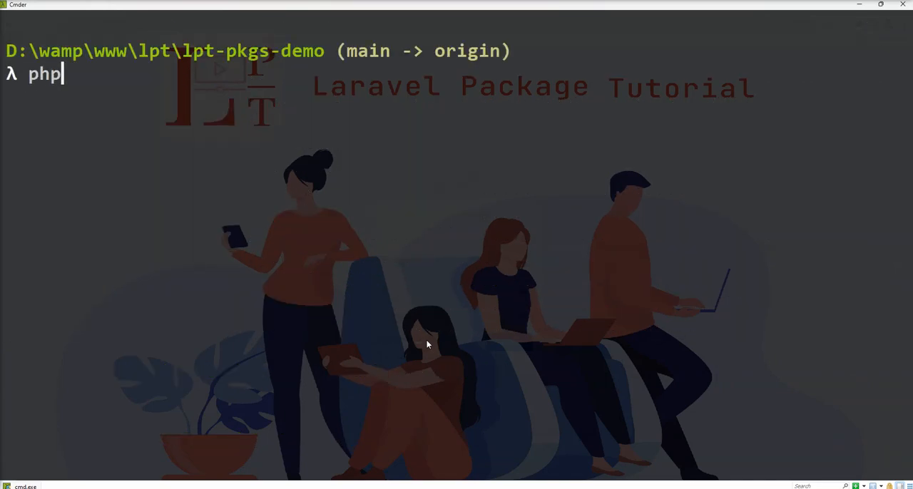
{"action": "type", "text": "artisan mi"}
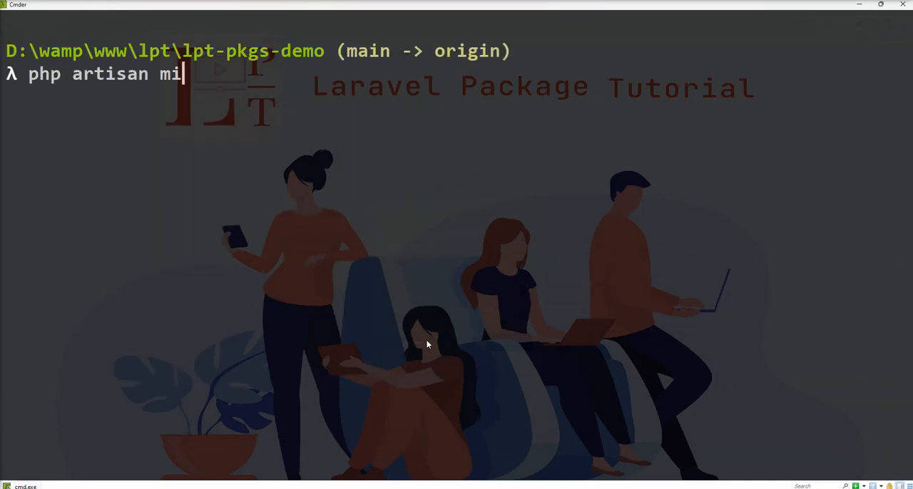
{"action": "key", "text": "Return"}
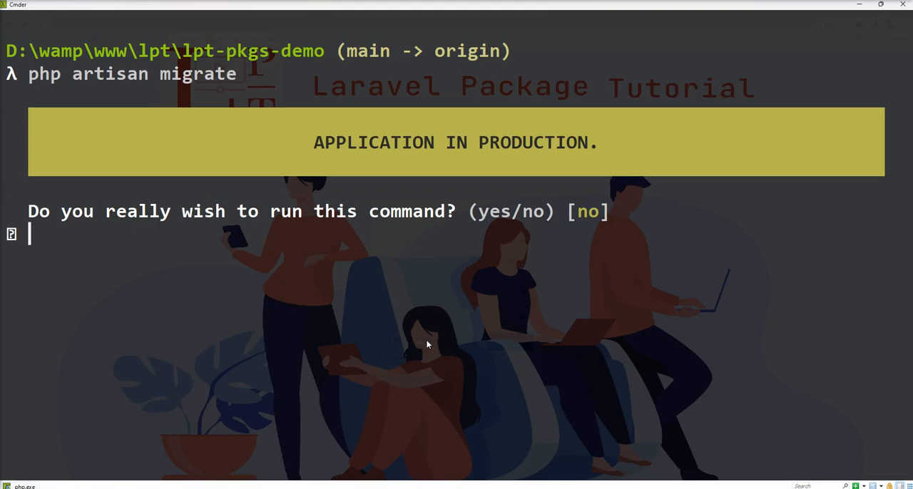
{"action": "type", "text": "ye"}
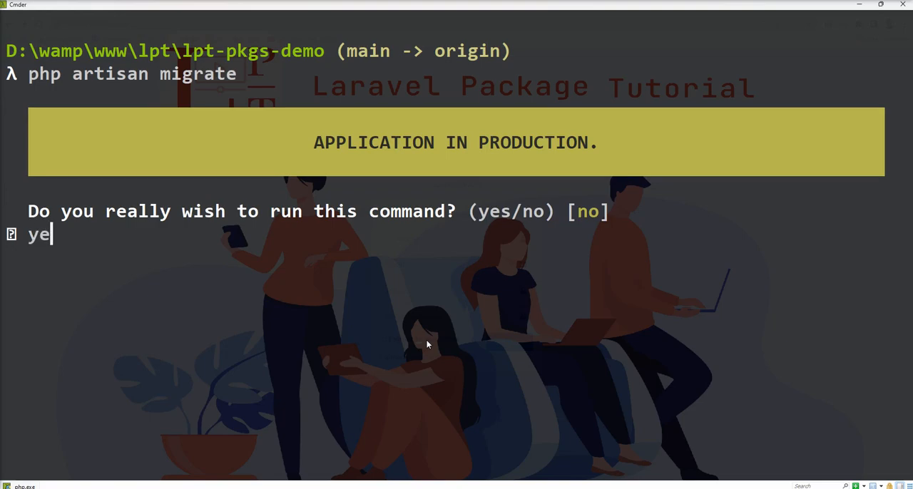
{"action": "type", "text": "s"}
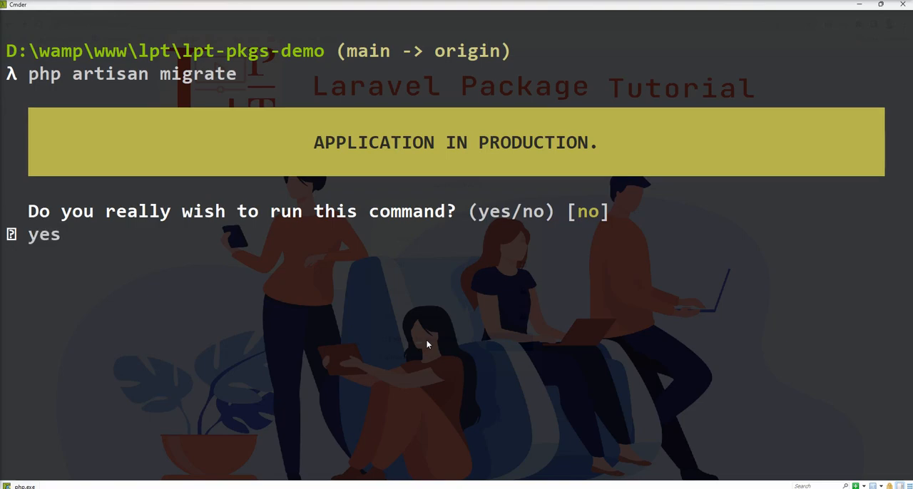
{"action": "key", "text": "Return"}
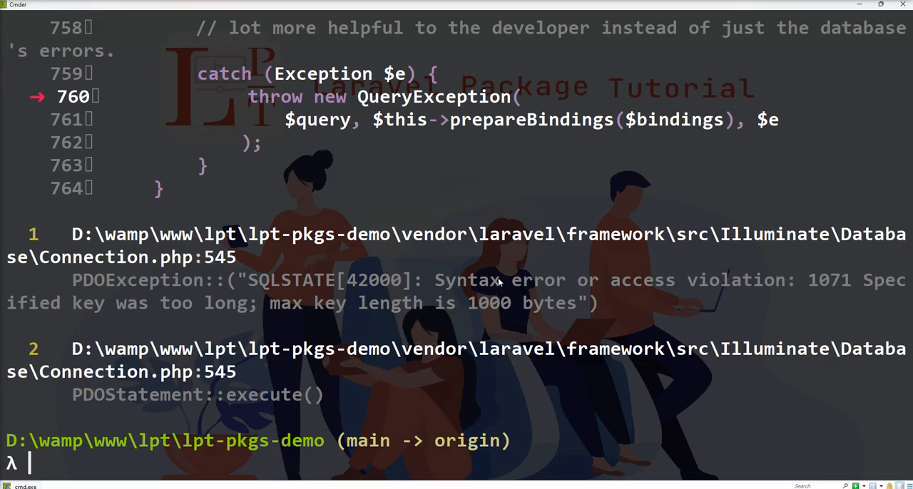
Step: Select the 'Specified key was too long' error message to look it up
{"action": "scroll", "scroll_direction": "up", "scroll_amount": 3}
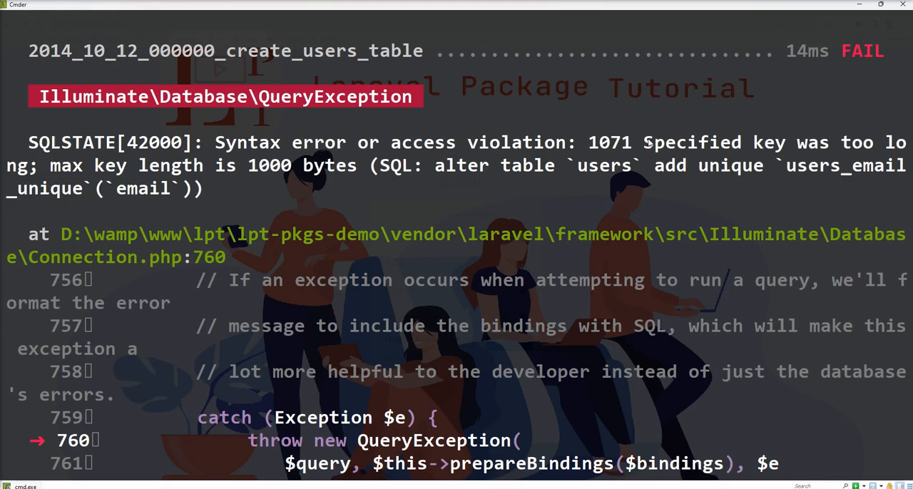
{"action": "left_click_drag", "start_coordinate": [645, 142], "coordinate": [194, 165]}
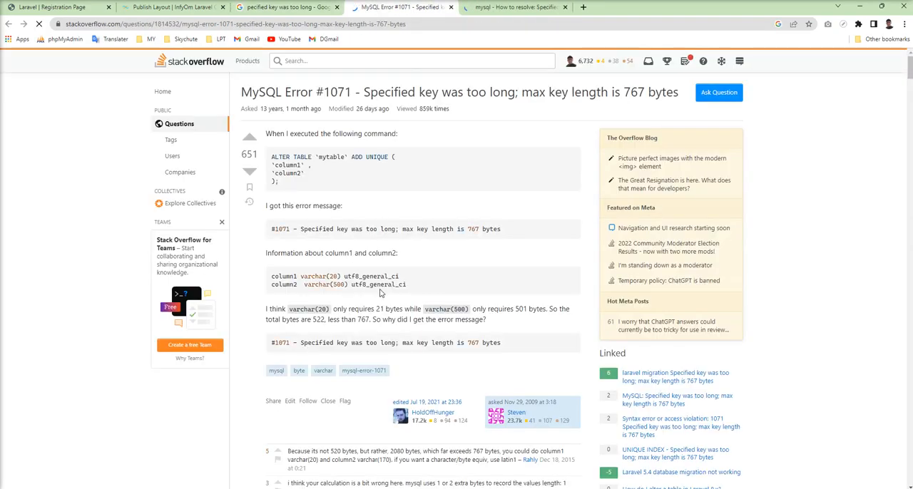
Step: Copy Schema::defaultStringLength(191); from Stack Overflow into AppServiceProvider's boot() with the Schema import
{"action": "scroll", "scroll_direction": "down", "scroll_amount": 3}
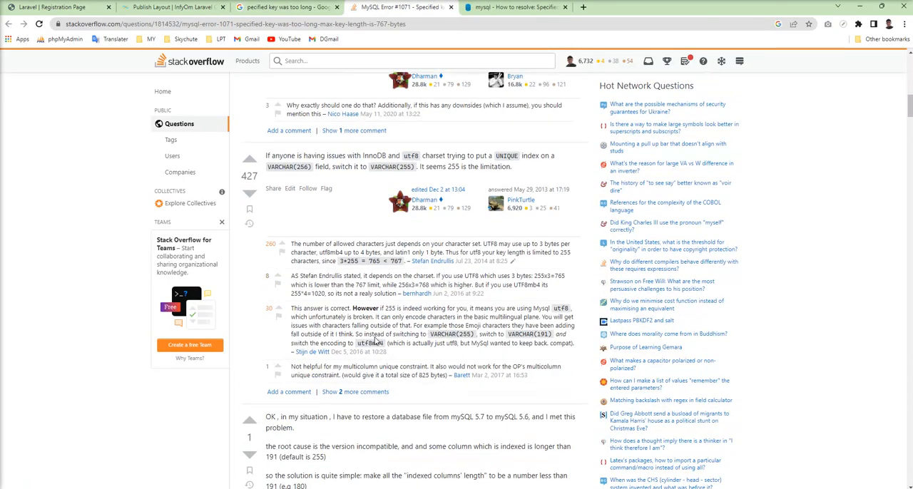
{"action": "scroll", "scroll_direction": "up", "scroll_amount": 3}
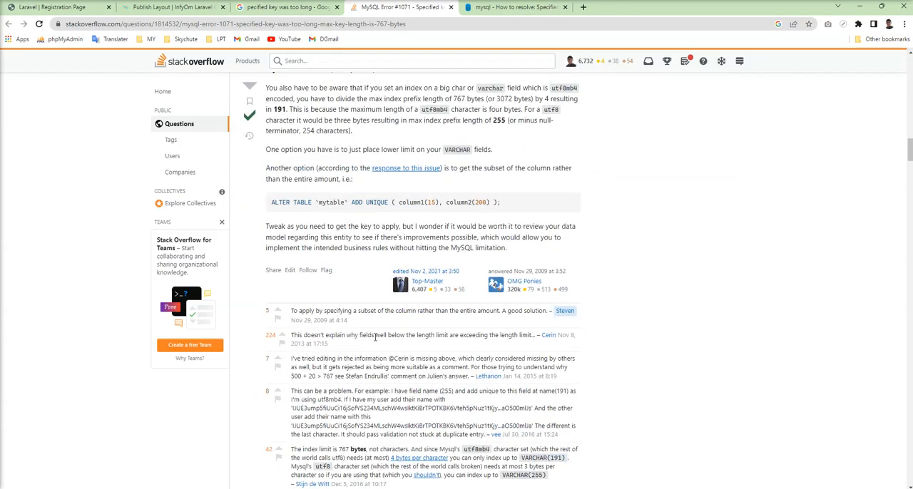
{"action": "scroll", "scroll_direction": "down", "scroll_amount": 3}
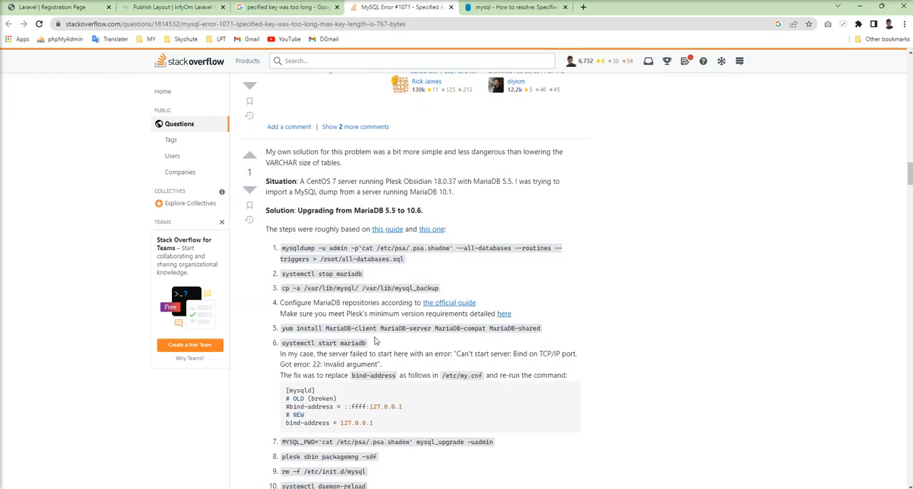
{"action": "scroll", "scroll_direction": "up", "scroll_amount": 3}
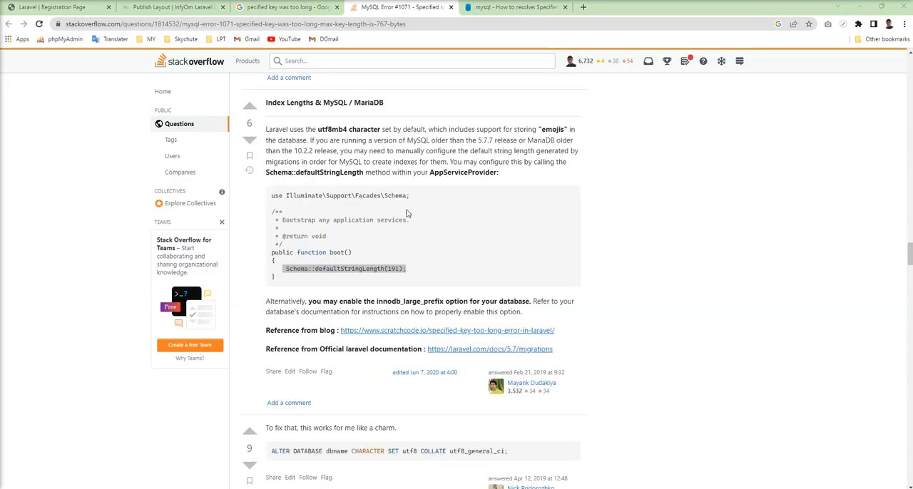
{"action": "double_click", "coordinate": [462, 173]}
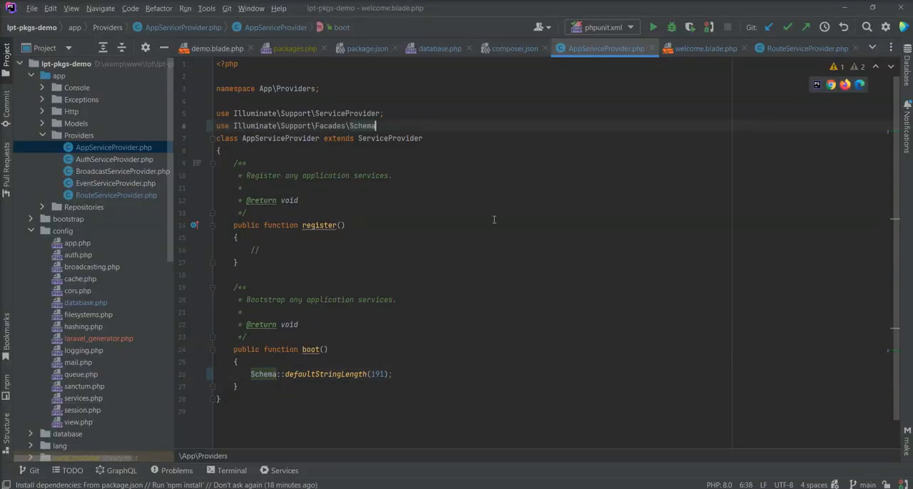
{"action": "key", "text": "enter"}
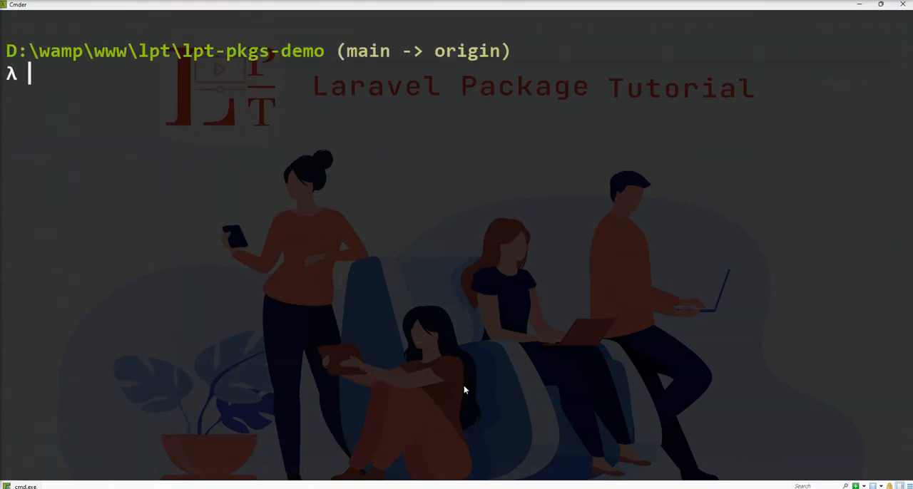
Step: Run php artisan migrate to create the four tables, serve the app again and return to the registration page
{"action": "type", "text": "php artisan migrate"}
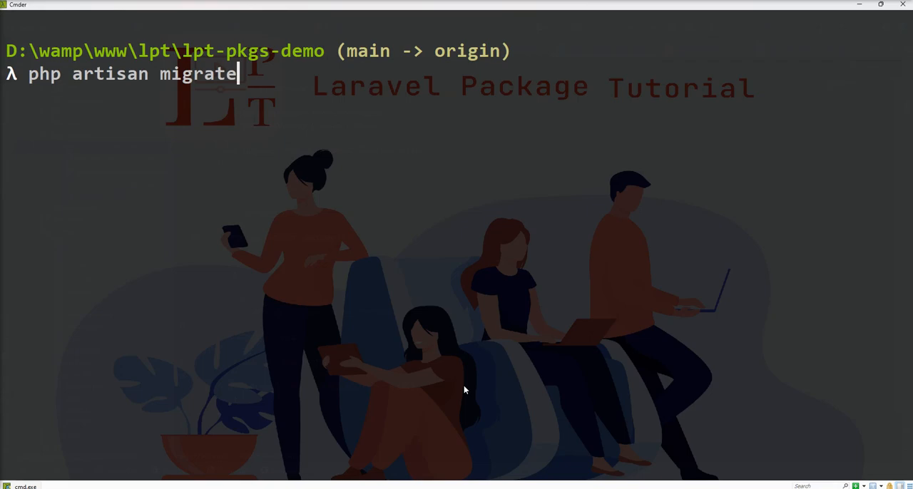
{"action": "key", "text": "Return"}
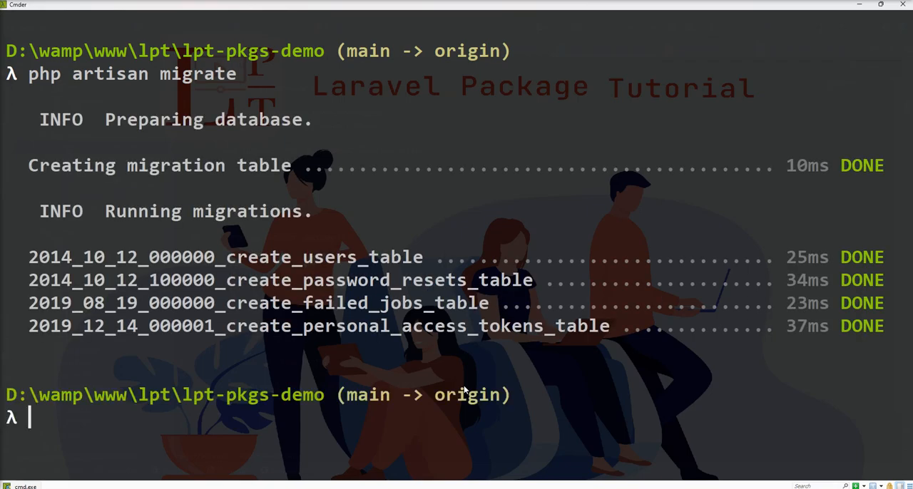
{"action": "type", "text": "pas"}
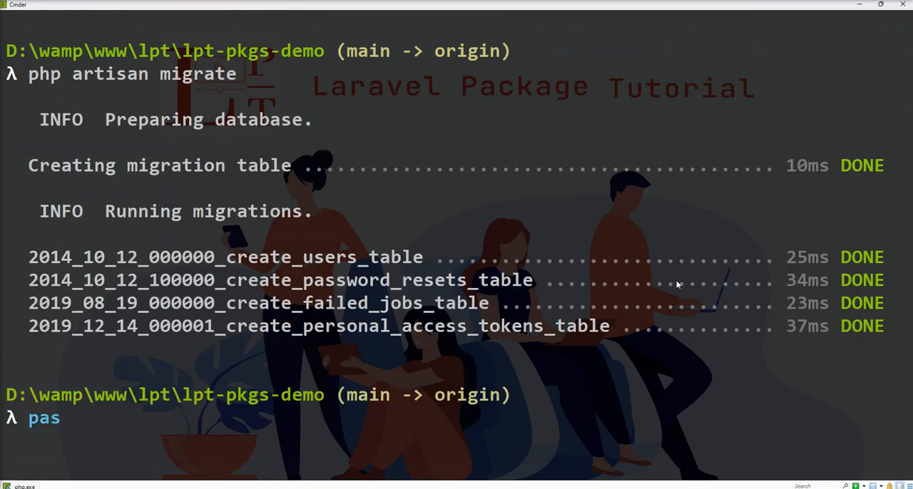
{"action": "key", "text": "Return"}
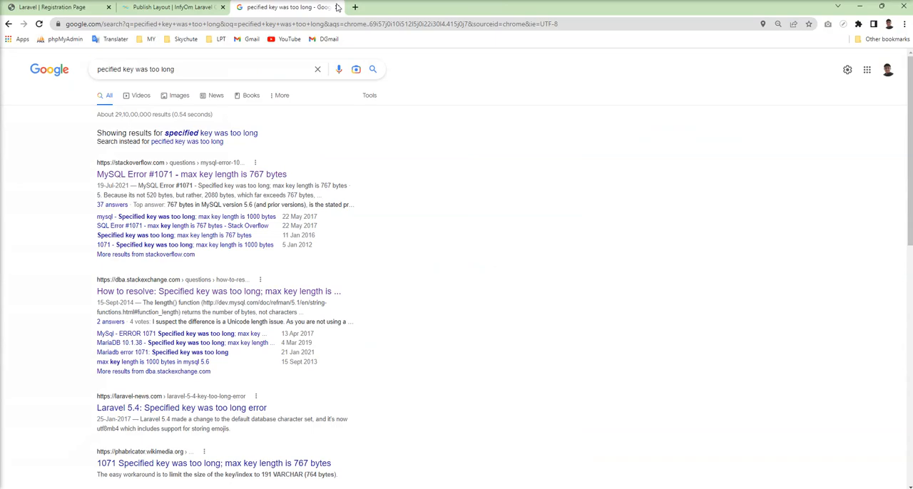
{"action": "left_click", "coordinate": [54, 7]}
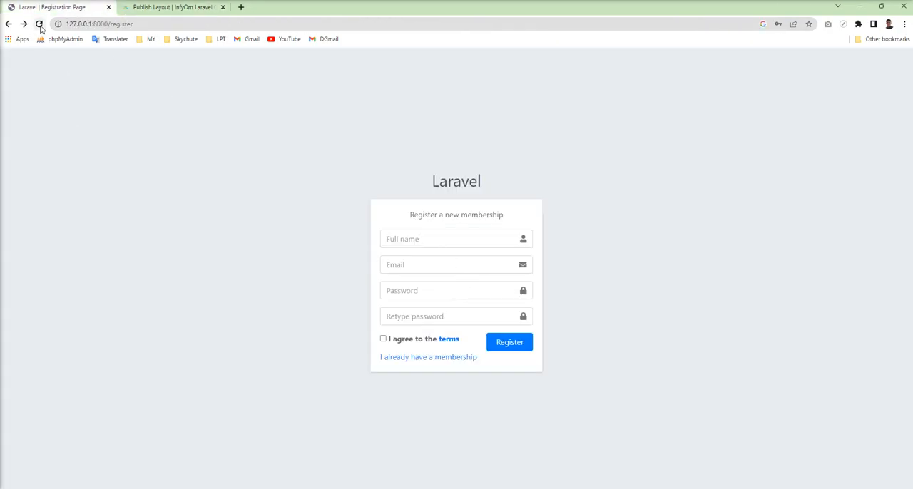
Step: Fill in the name, email and passwords, tick the terms checkbox and register the new membership
{"action": "left_click", "coordinate": [449, 240]}
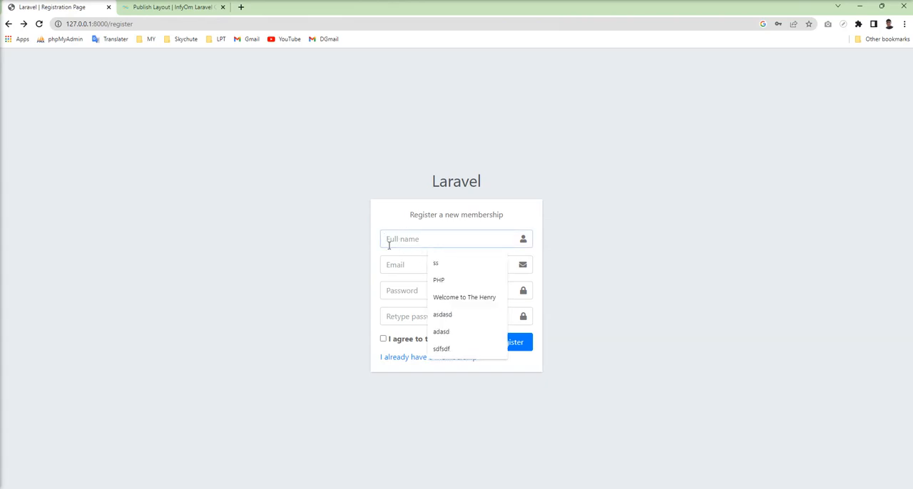
{"action": "type", "text": "Shail"}
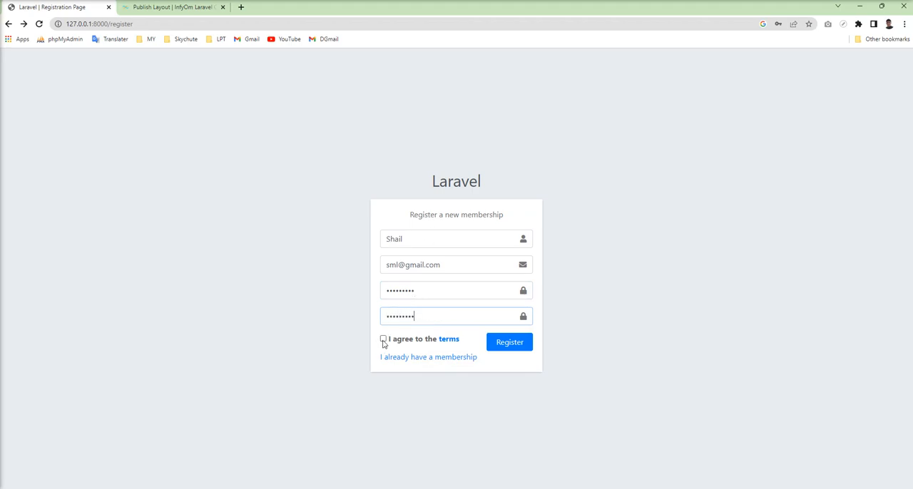
{"action": "left_click", "coordinate": [509, 342]}
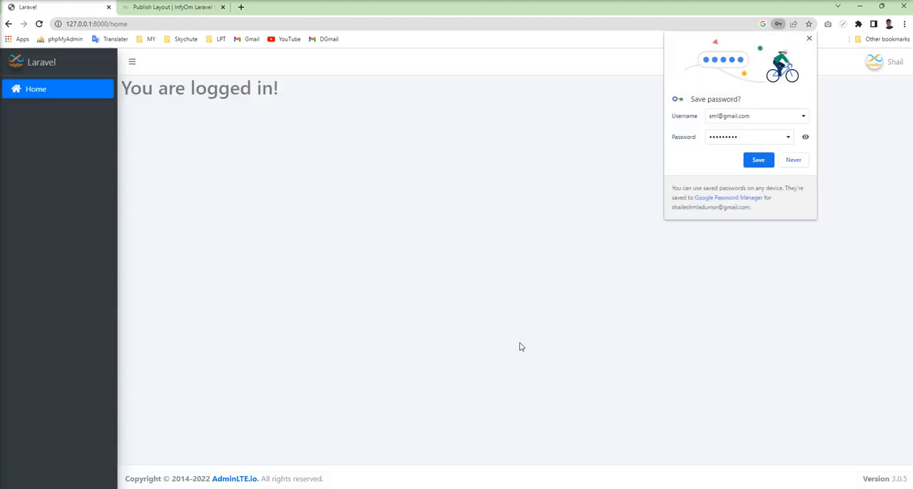
{"action": "mouse_move", "coordinate": [537, 155]}
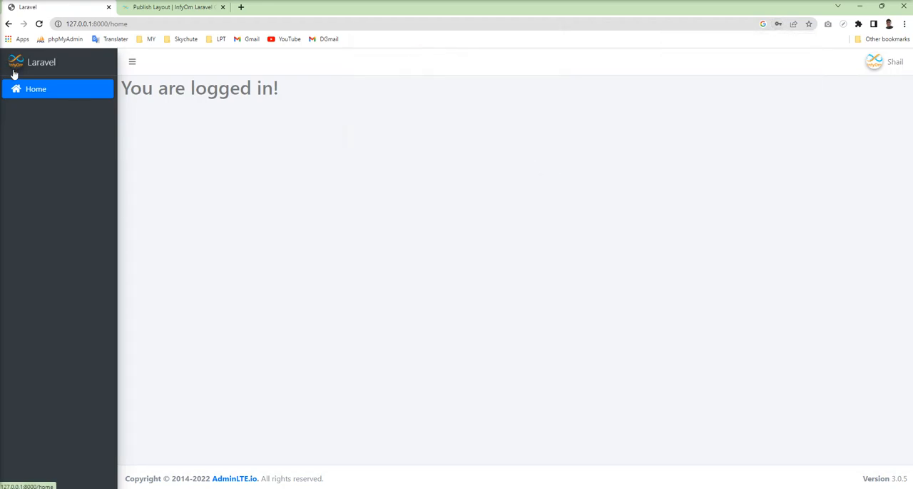
{"action": "mouse_move", "coordinate": [234, 330]}
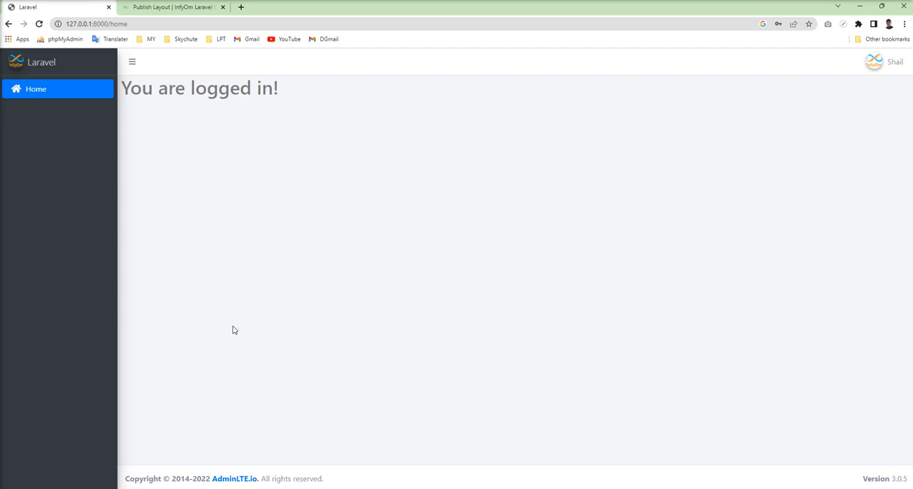
{"action": "mouse_move", "coordinate": [749, 322]}
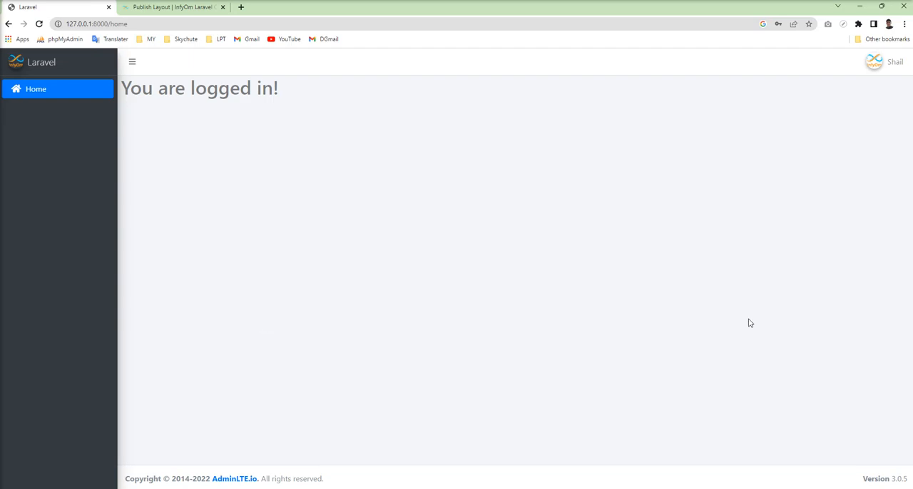